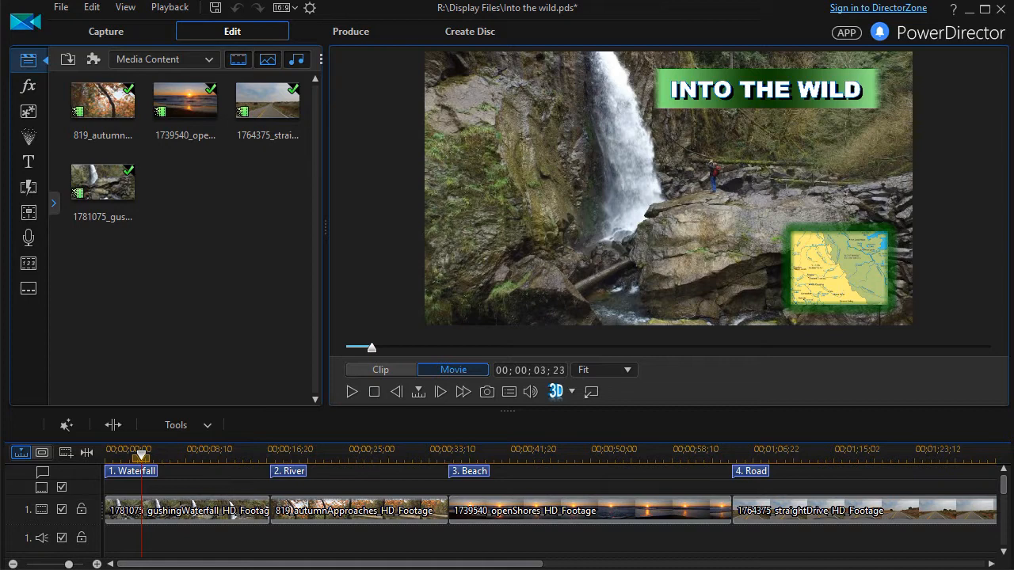
mouse_move(287, 374)
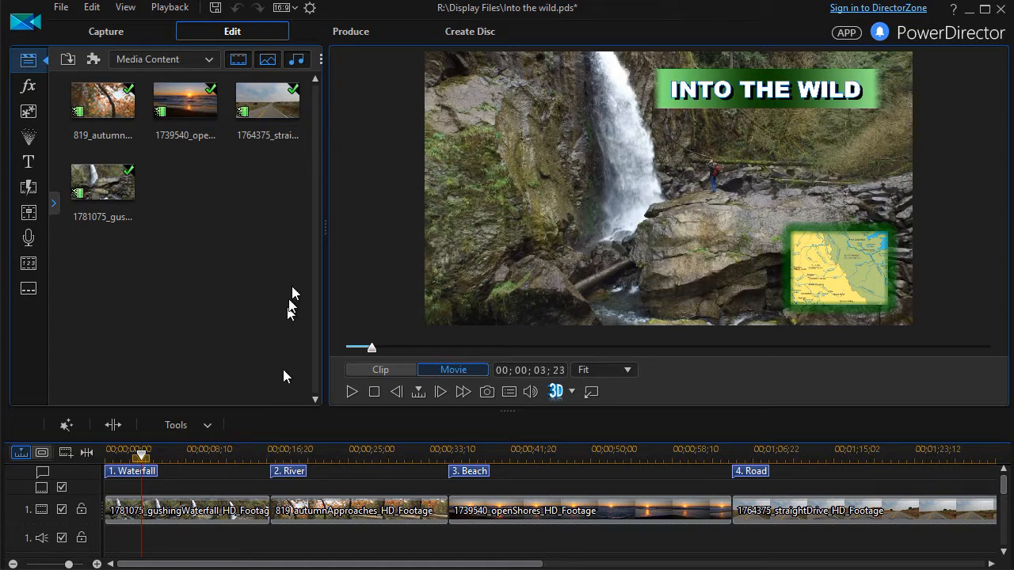
mouse_move(298, 241)
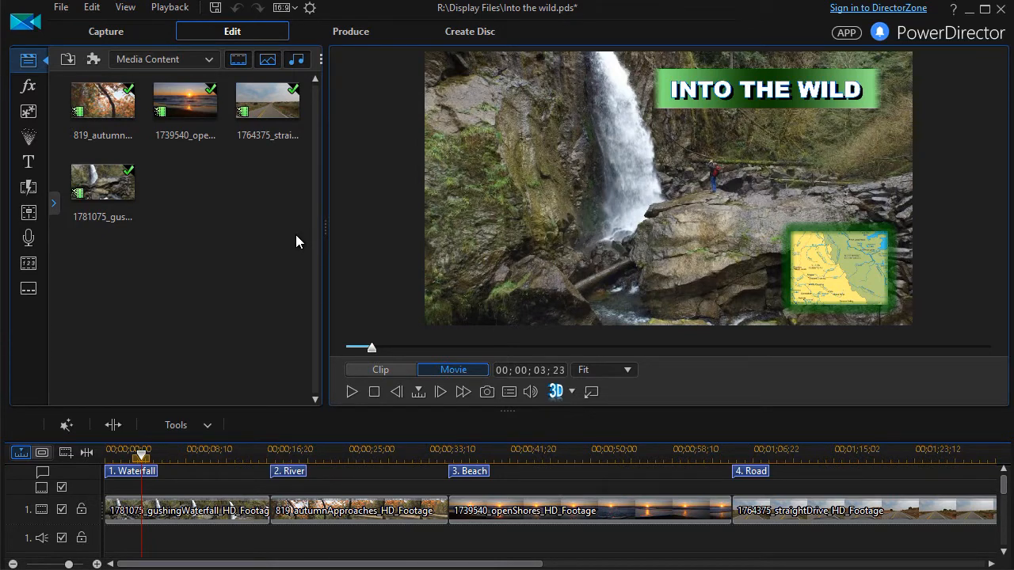
mouse_move(491, 38)
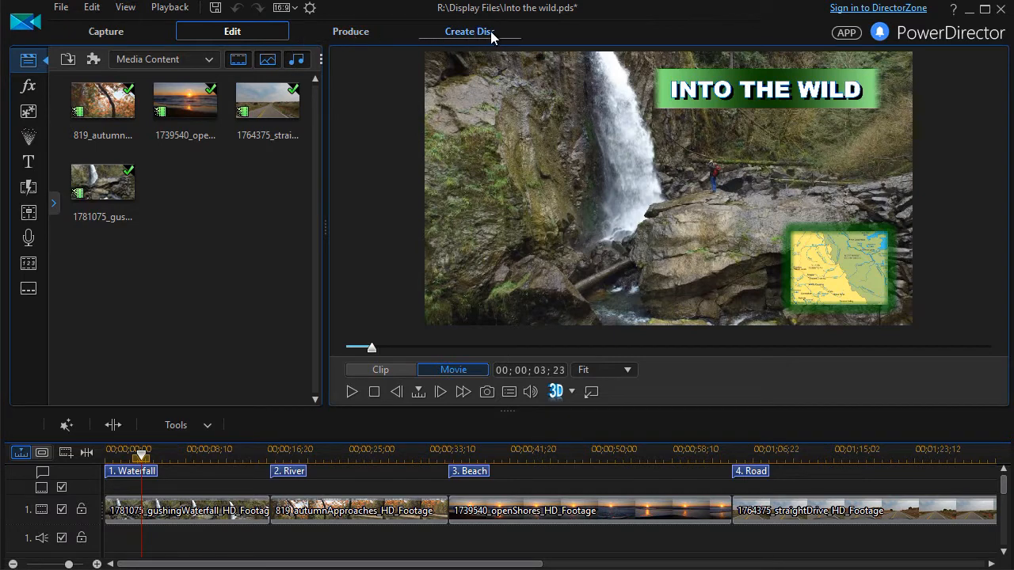
mouse_move(491, 35)
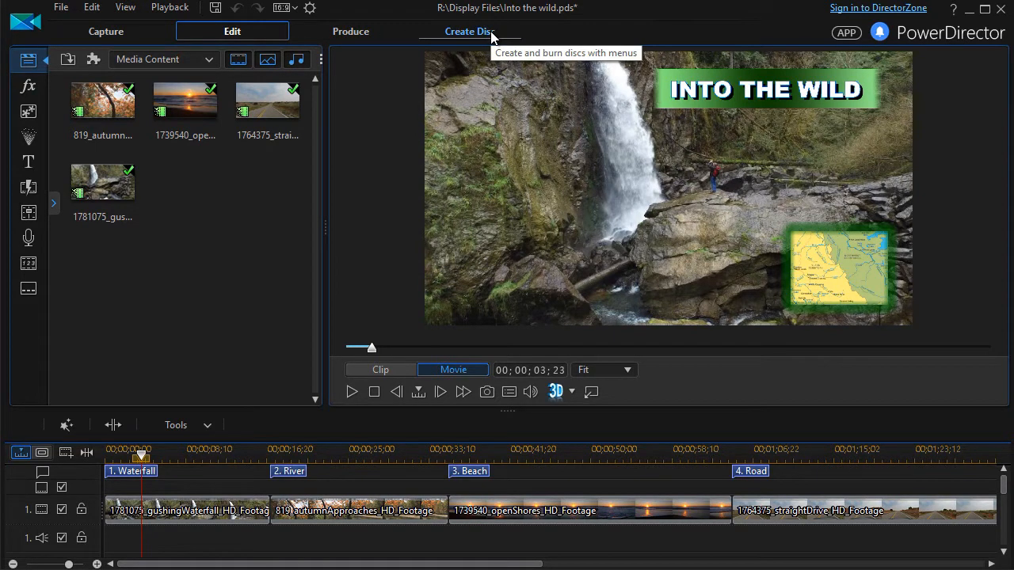
Enter the Create Disc workspace showing the default 'My Video' root menu preview
click(469, 32)
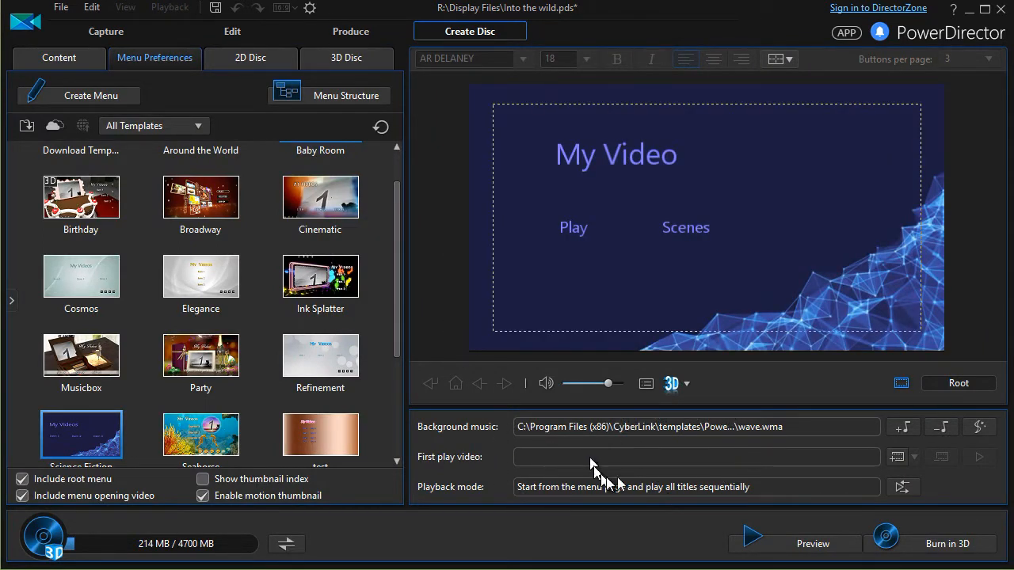
mouse_move(678, 431)
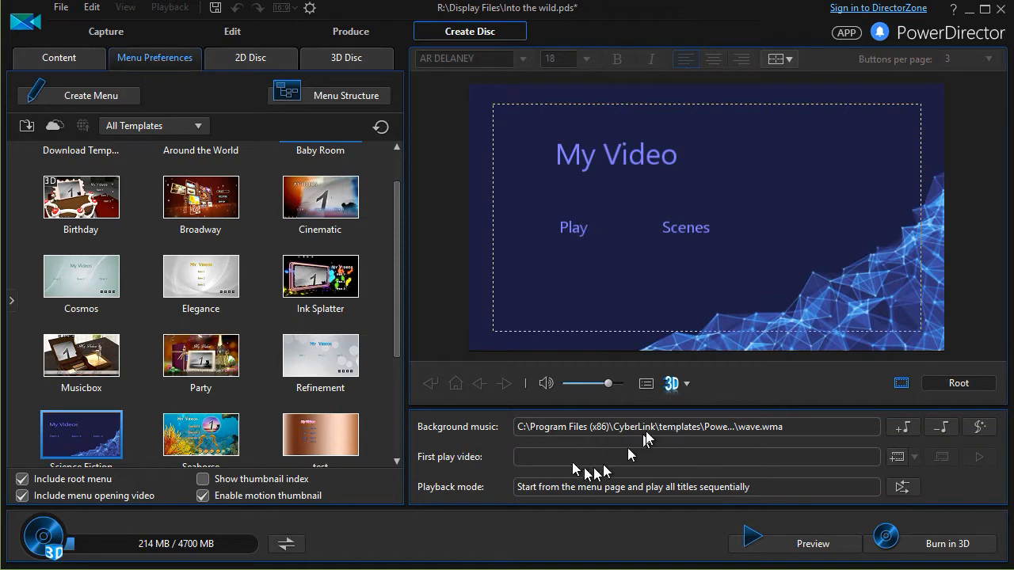
mouse_move(420, 252)
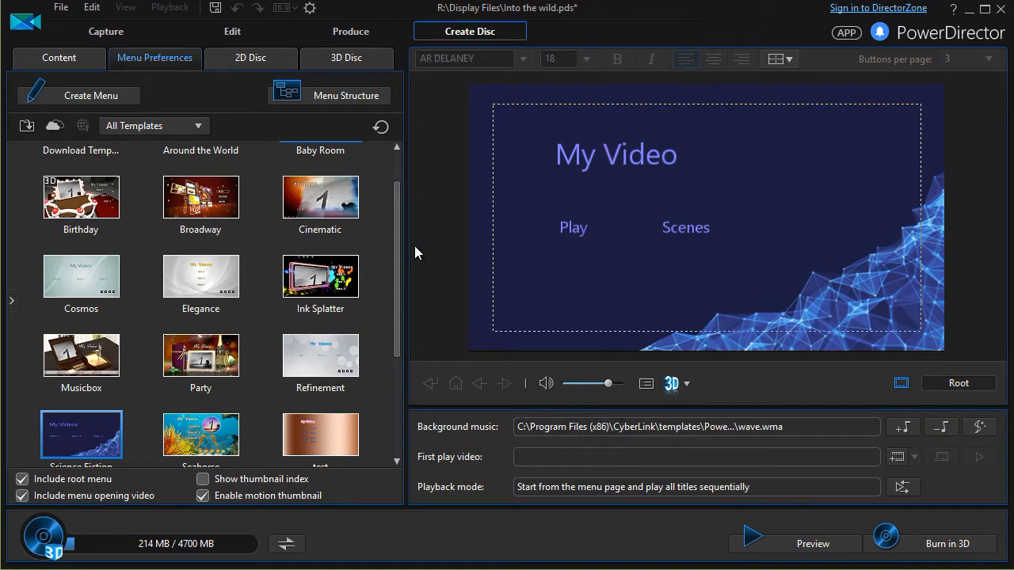
mouse_move(158, 54)
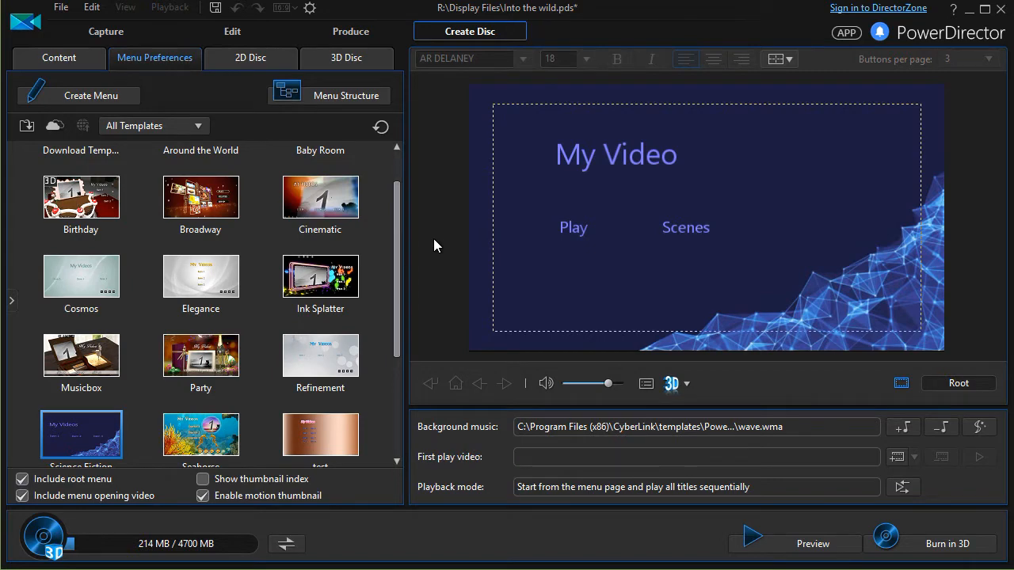
mouse_move(444, 152)
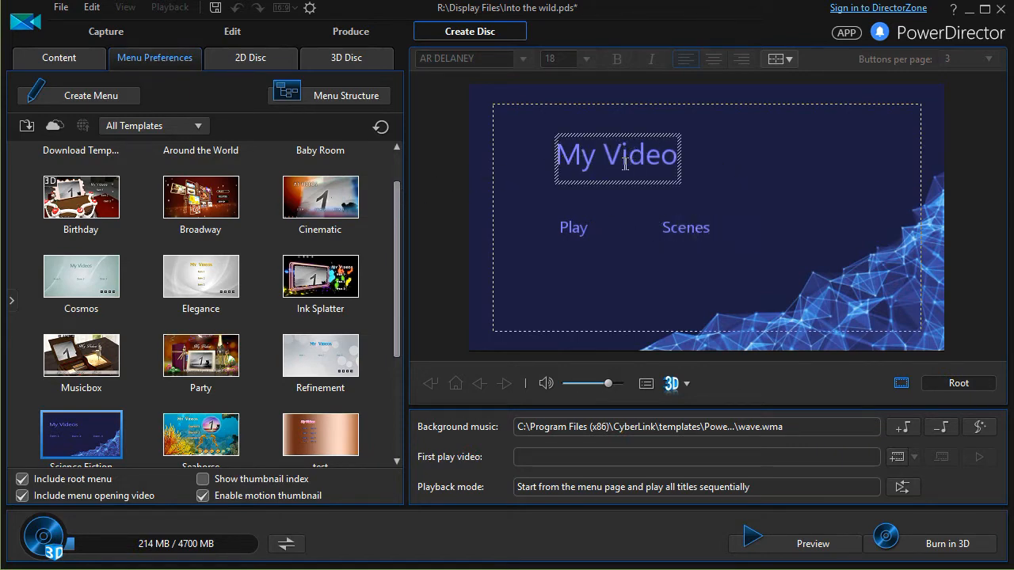
click(456, 193)
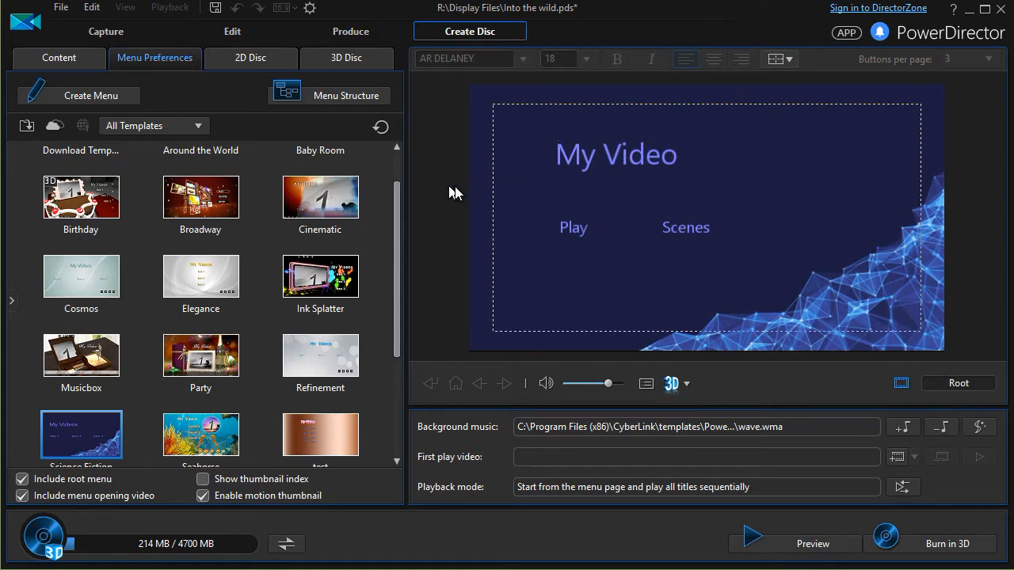
mouse_move(450, 193)
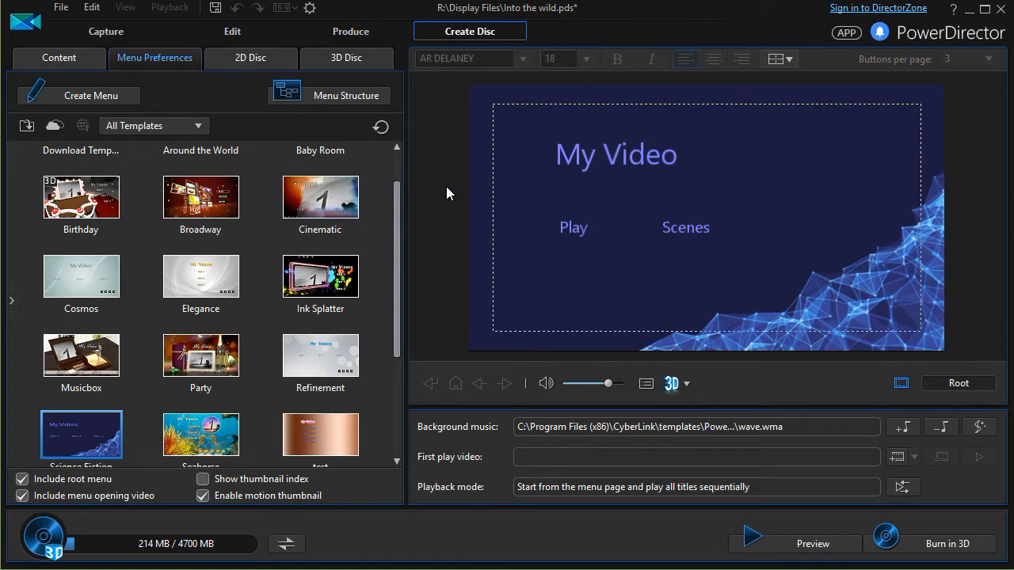
mouse_move(454, 111)
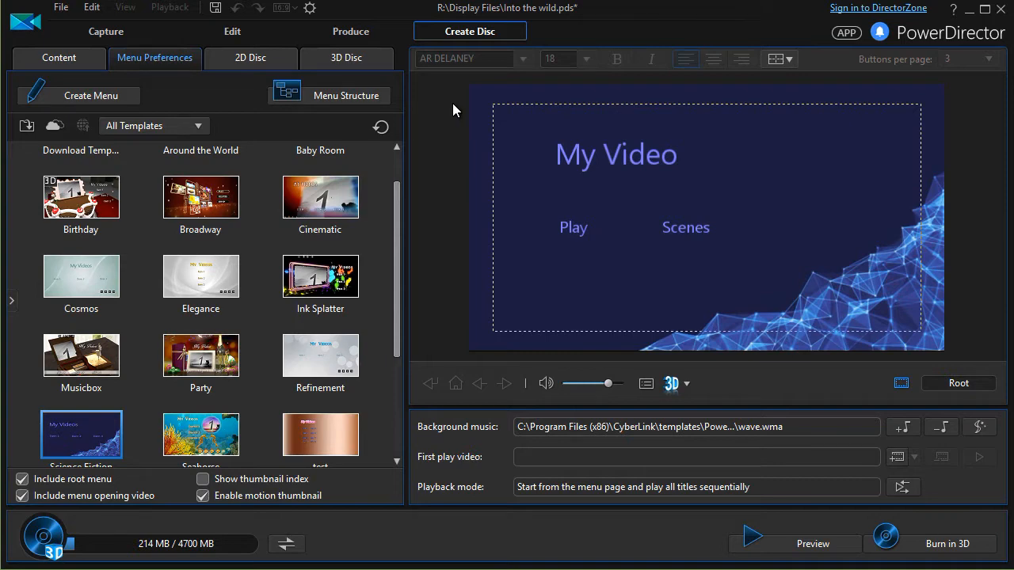
mouse_move(472, 130)
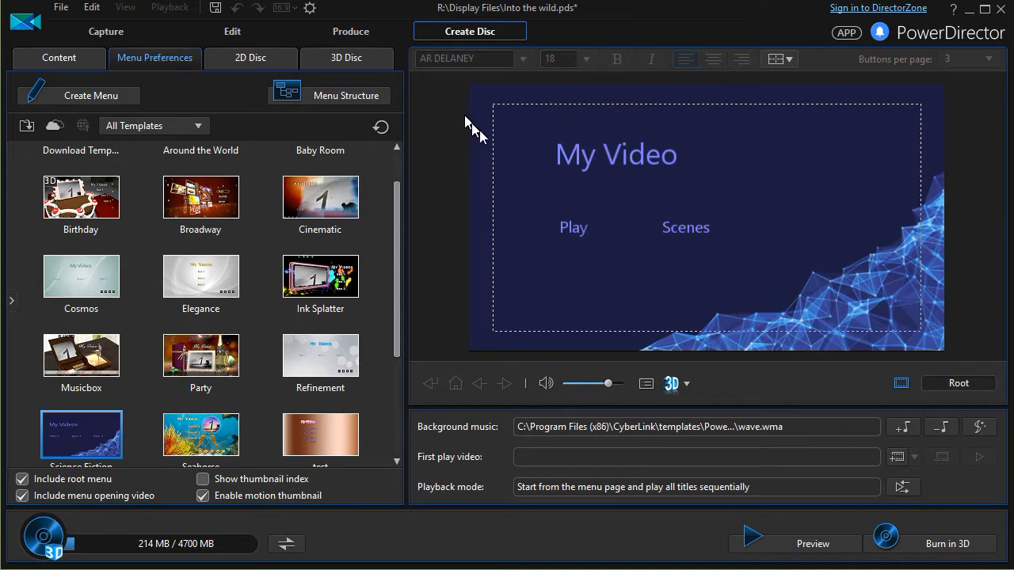
mouse_move(974, 390)
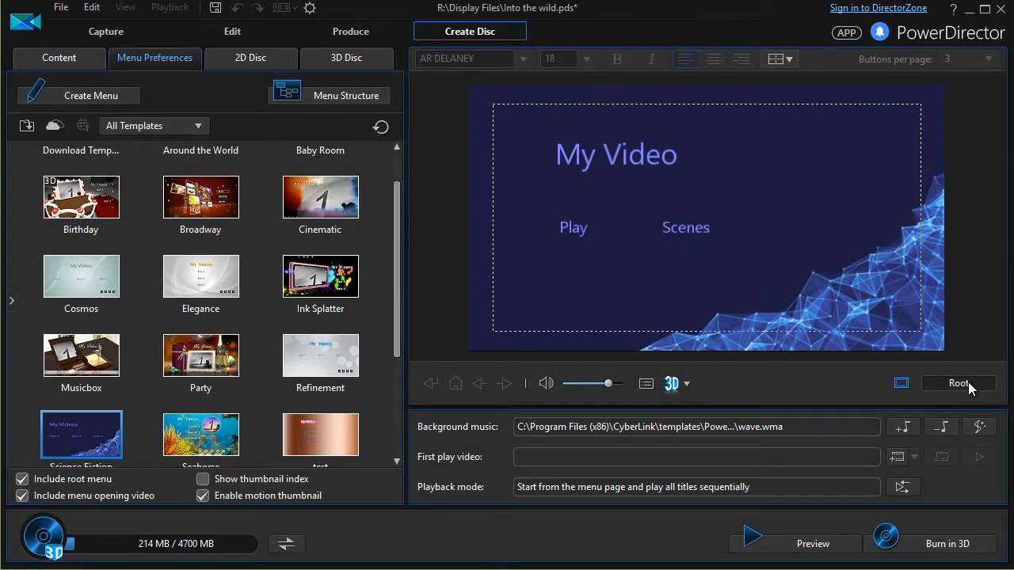
mouse_move(791, 191)
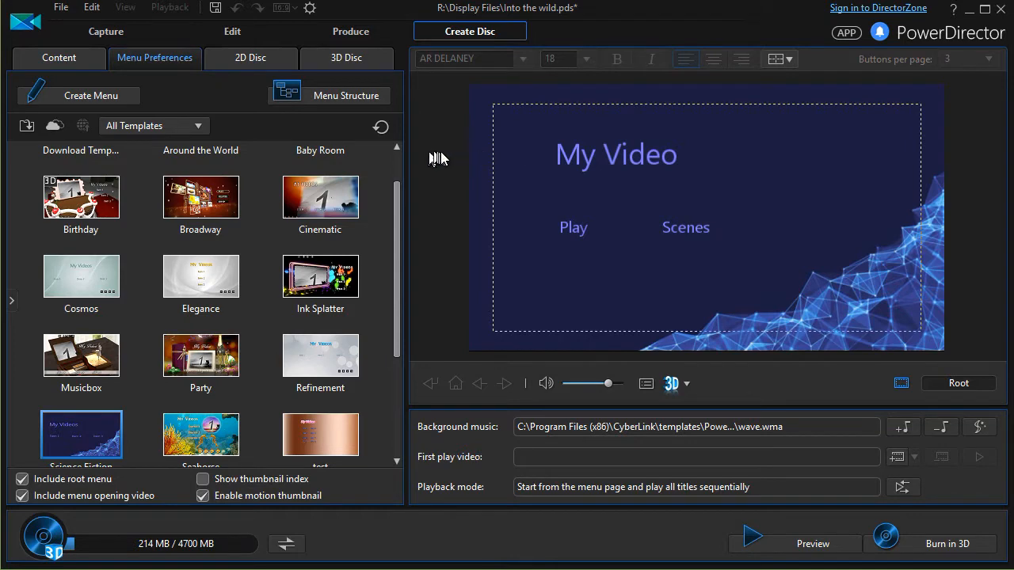
mouse_move(456, 164)
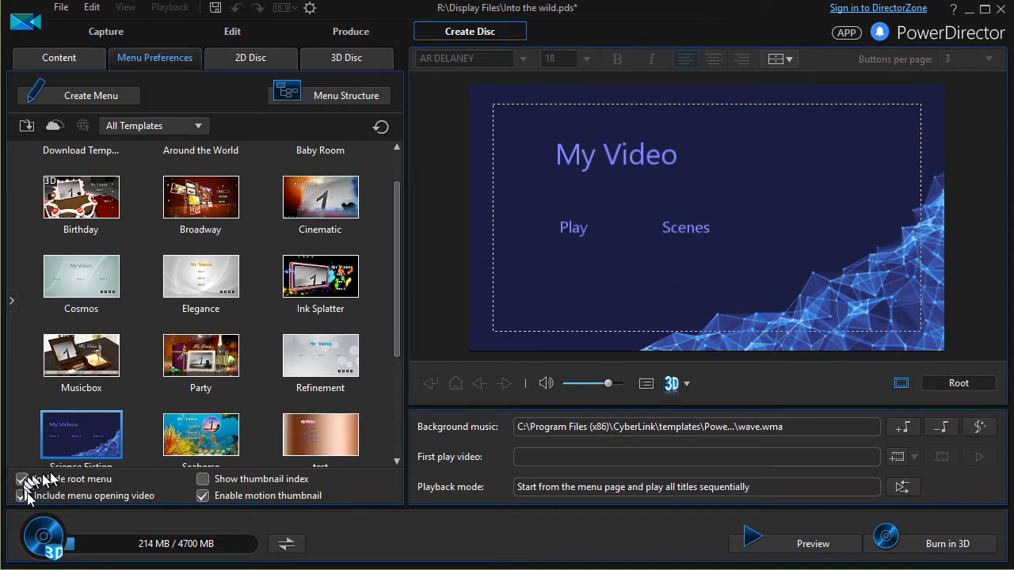
Toggle the Menu Preferences checkboxes, leaving the root menu excluded for now
click(22, 496)
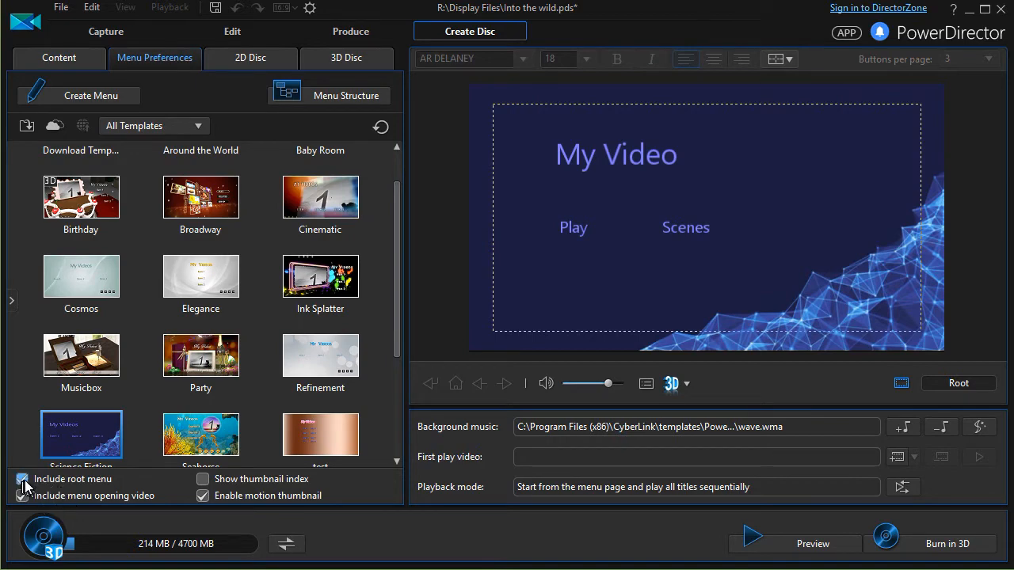
click(22, 496)
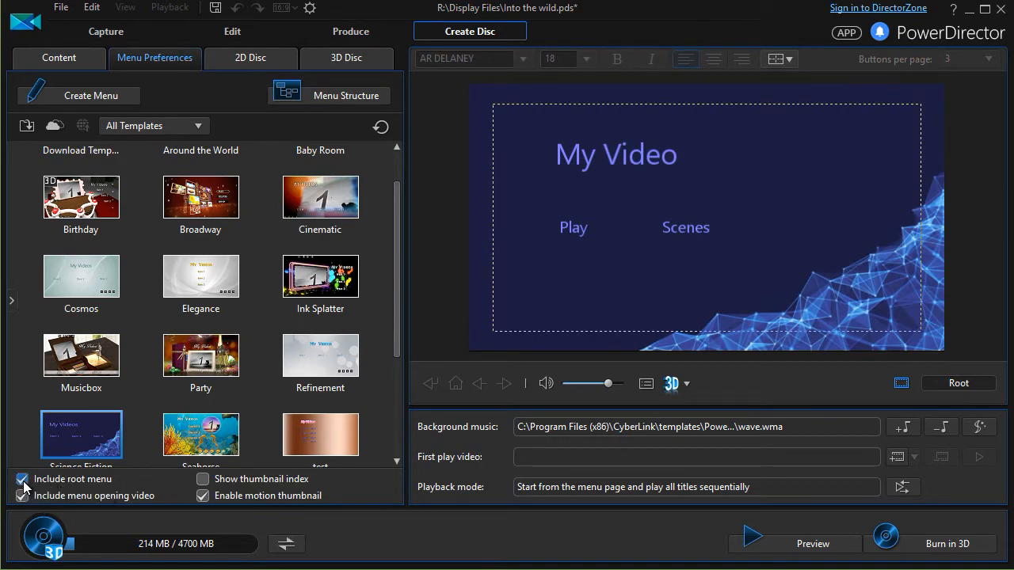
click(22, 478)
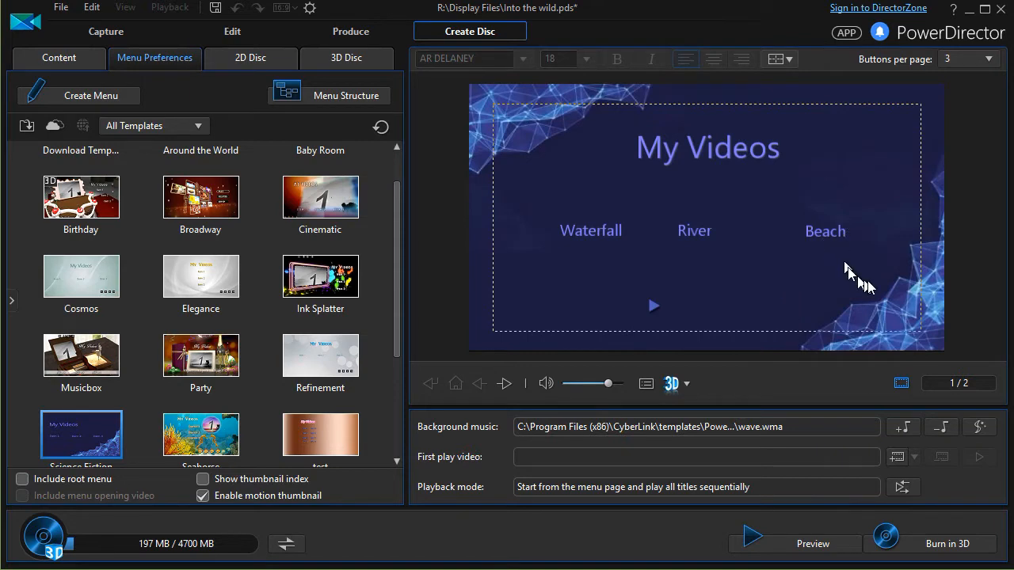
mouse_move(951, 386)
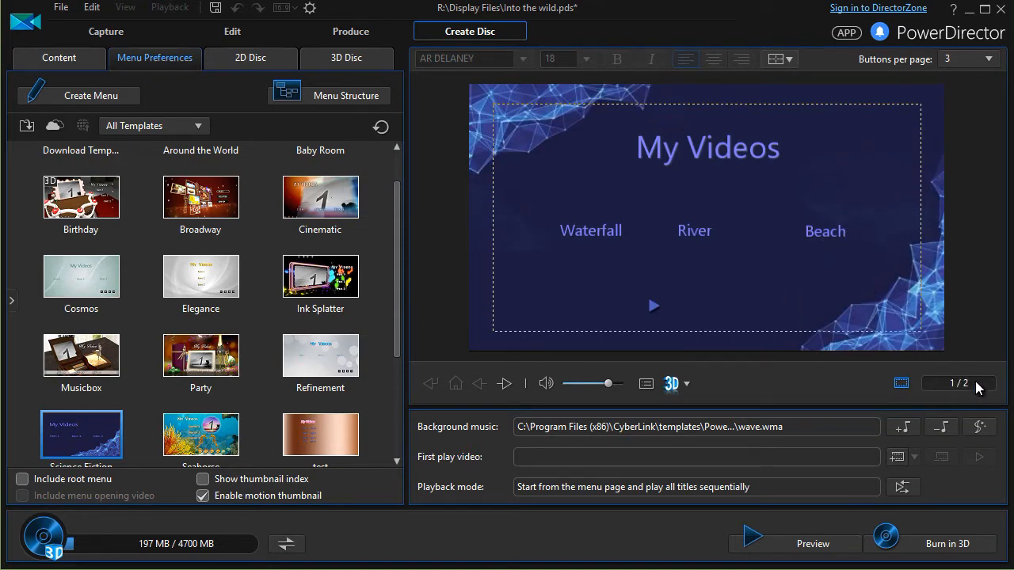
mouse_move(500, 392)
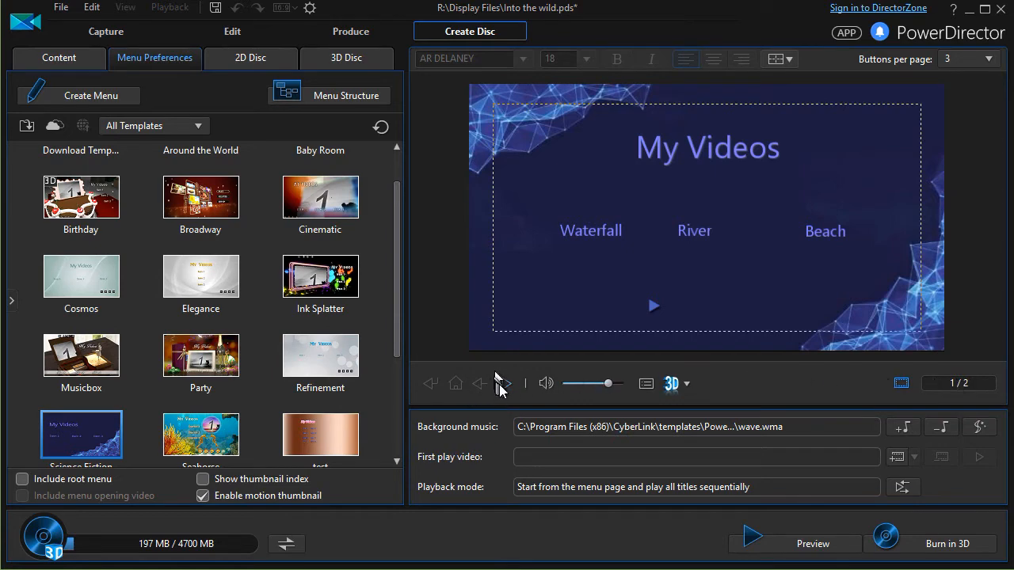
mouse_move(507, 386)
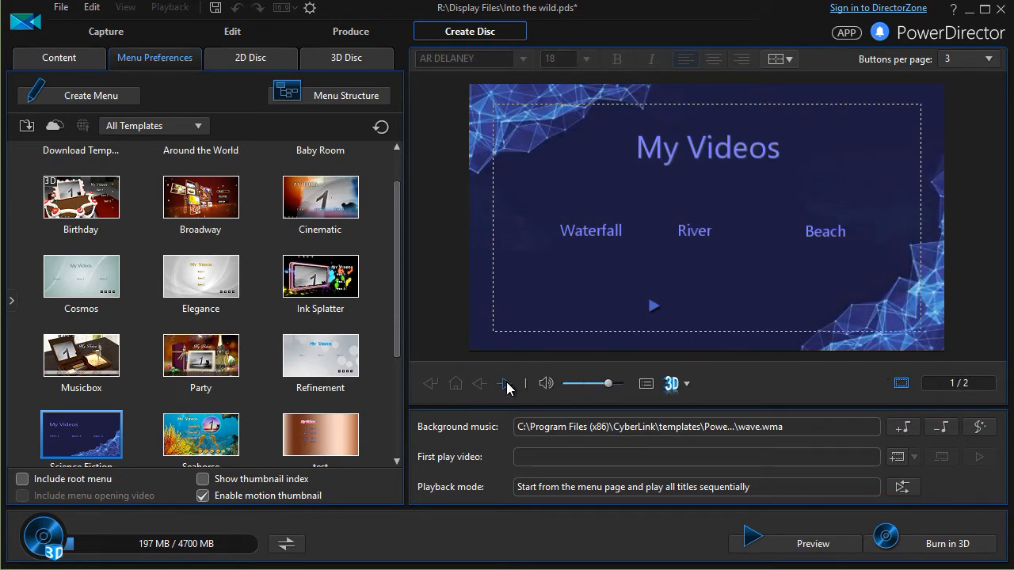
Browse the chapter pages in the preview, then include the root menu and opening video (214 MB)
click(505, 383)
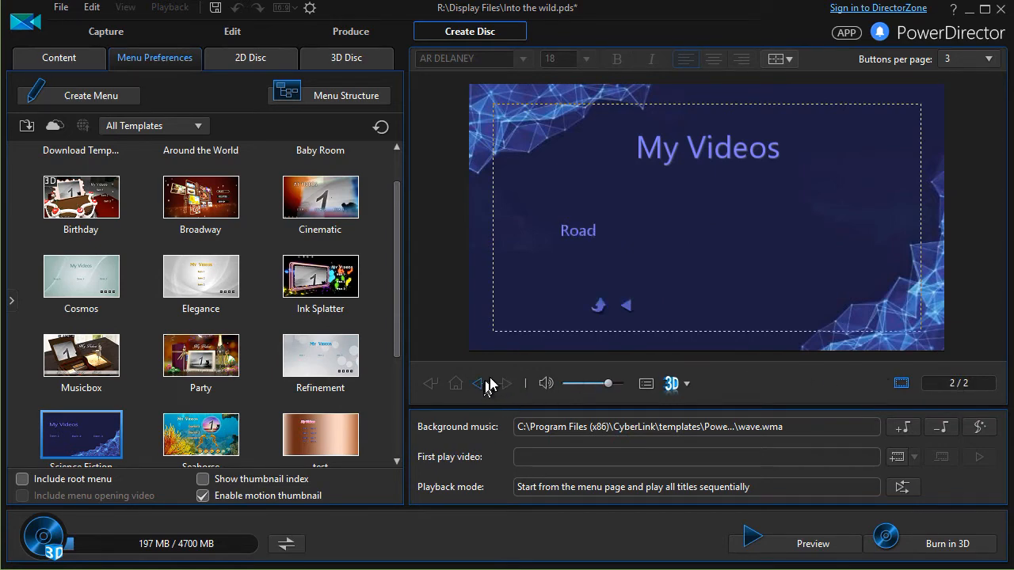
click(478, 383)
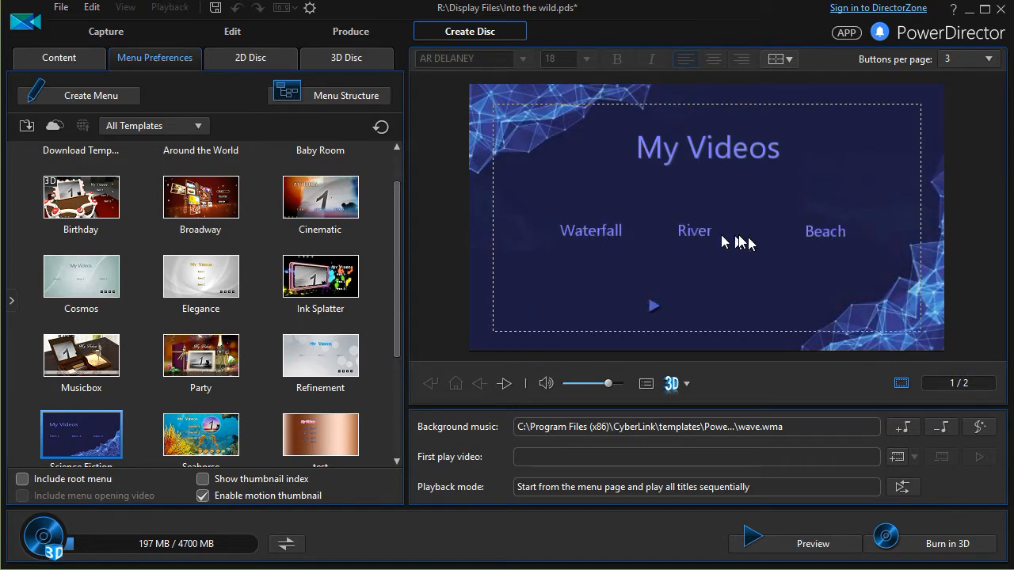
mouse_move(511, 385)
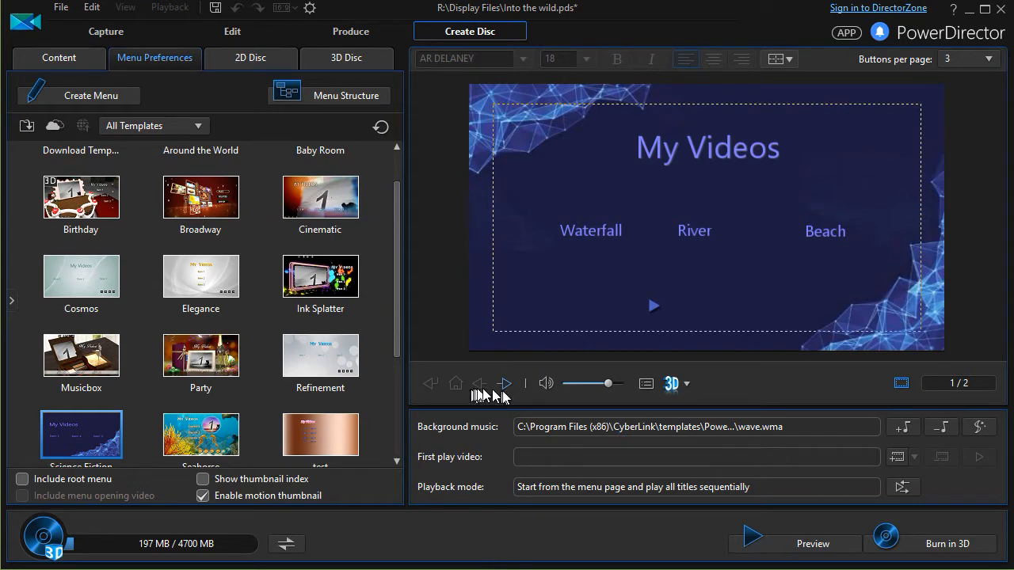
click(504, 384)
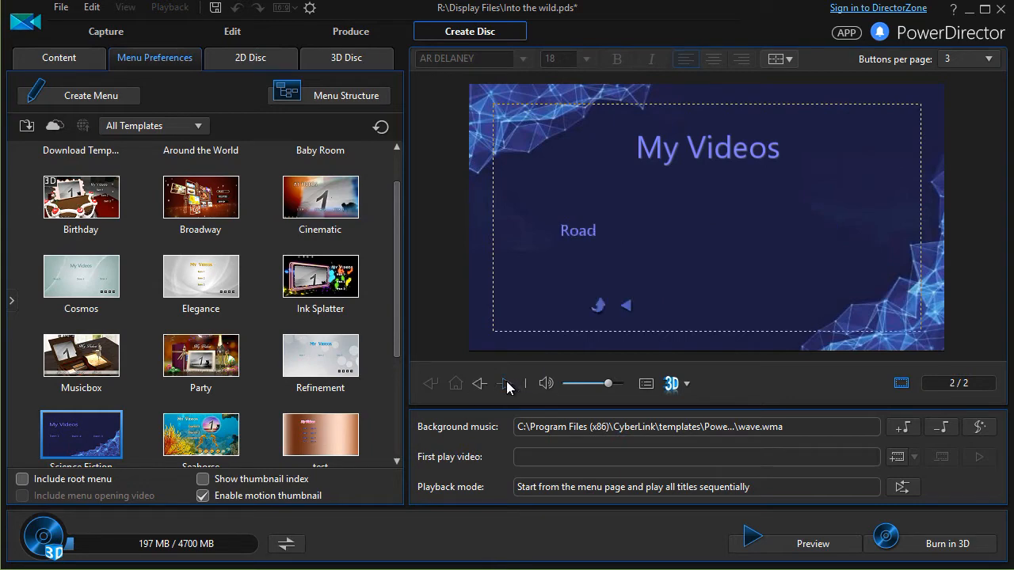
click(579, 231)
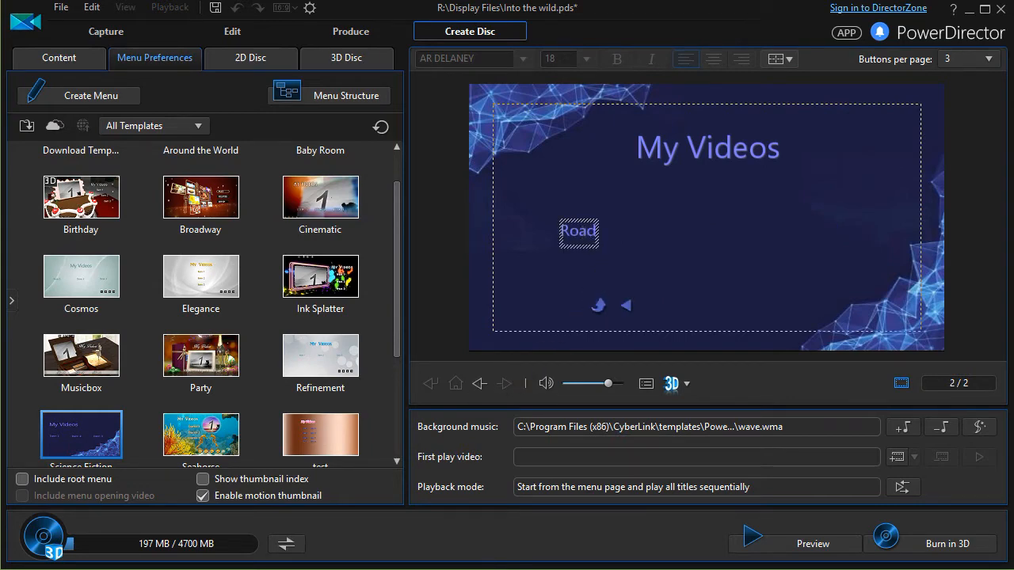
click(646, 222)
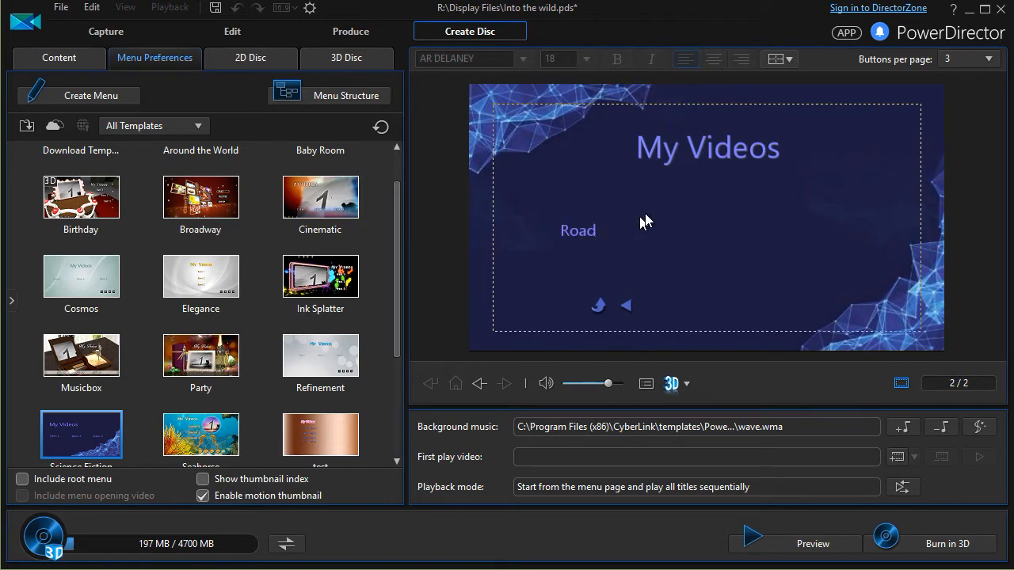
mouse_move(615, 230)
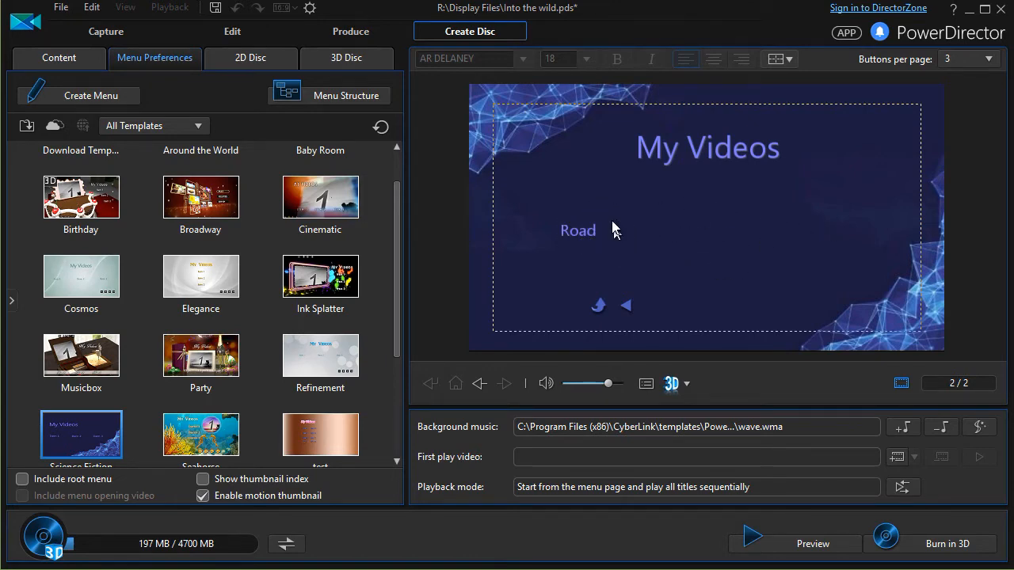
mouse_move(478, 385)
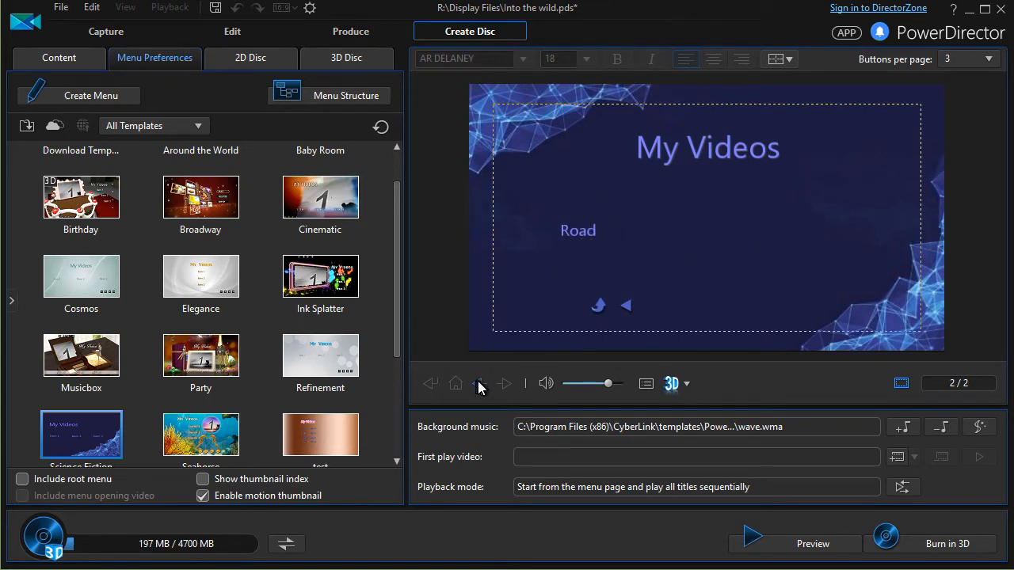
click(479, 383)
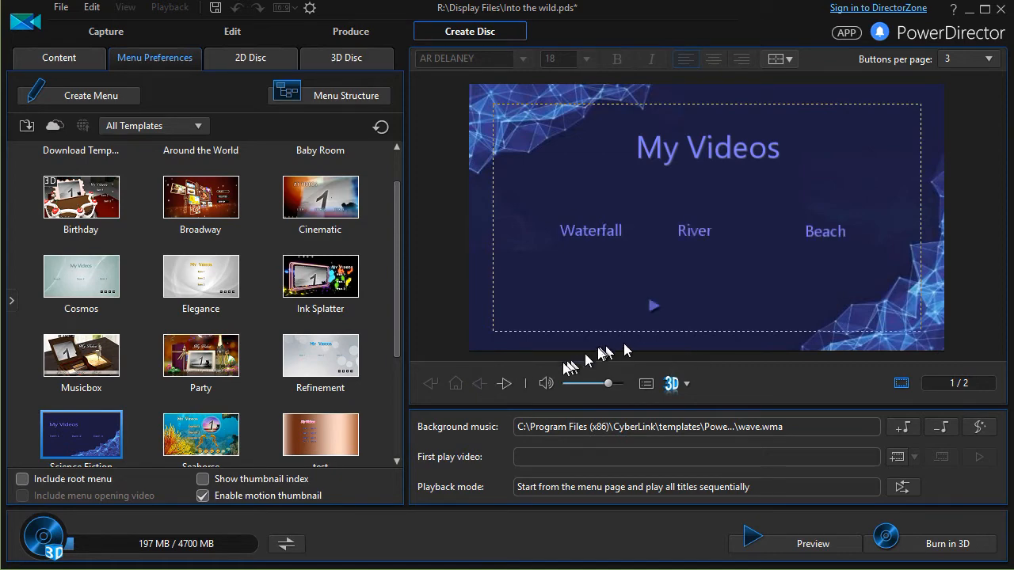
click(22, 479)
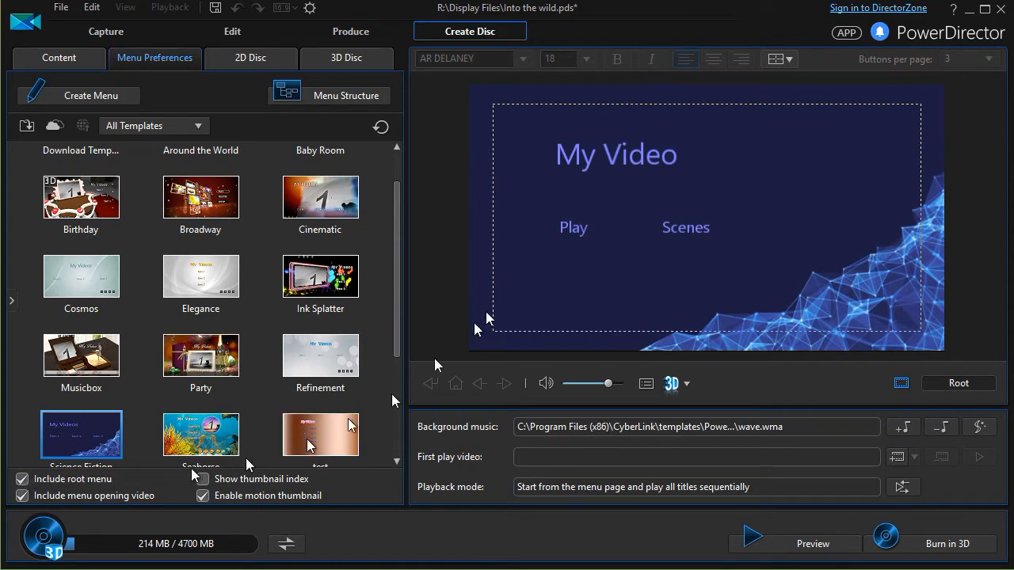
click(616, 154)
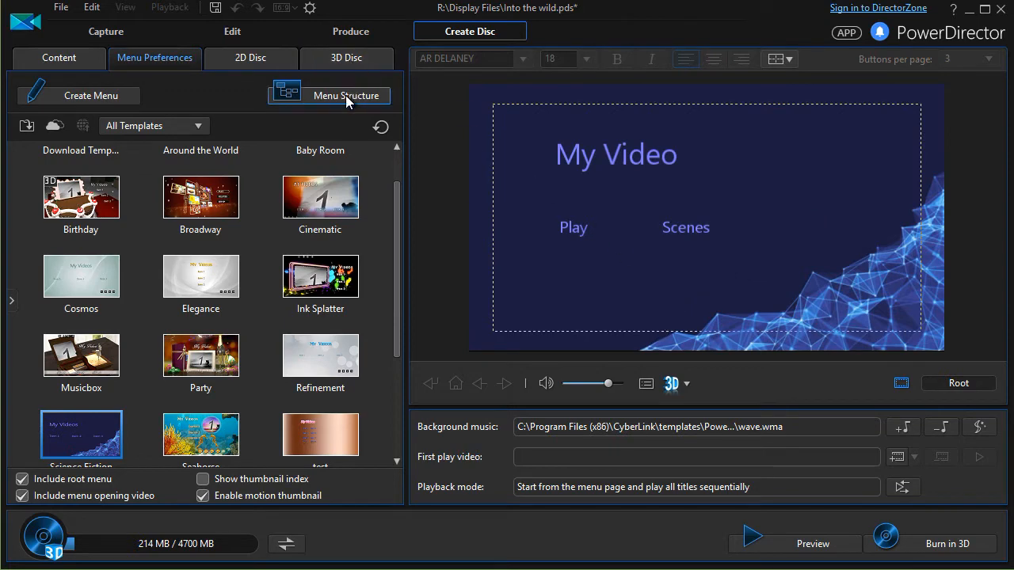
mouse_move(348, 102)
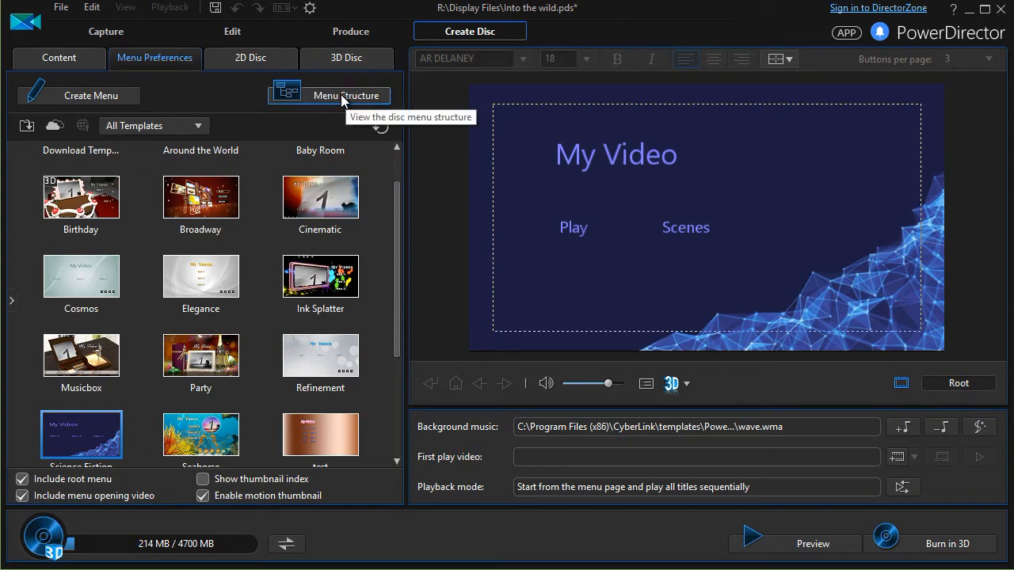
Show the Menu Structure tree and inspect the root, Waterfall and first My Videos nodes
click(346, 95)
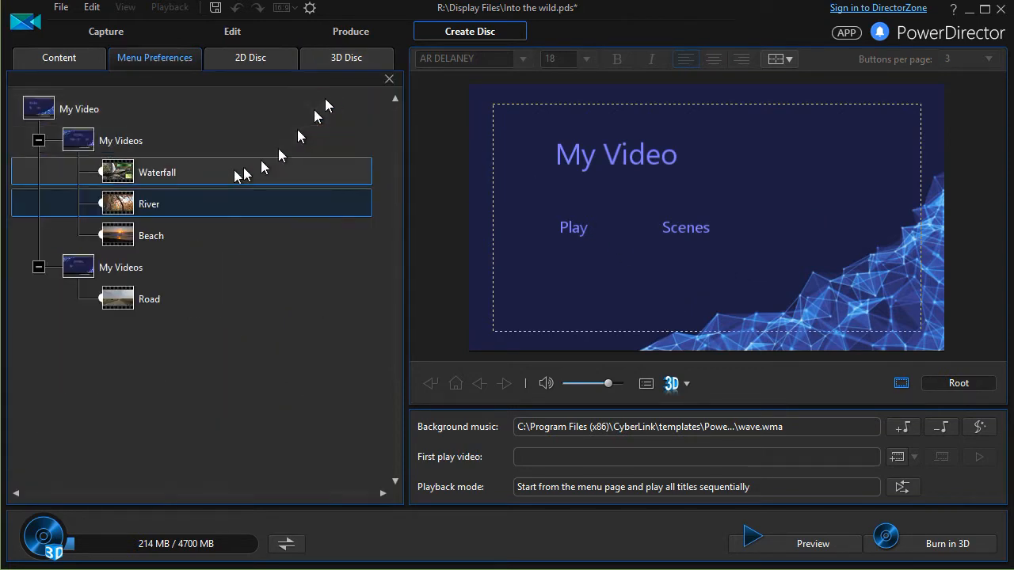
click(79, 108)
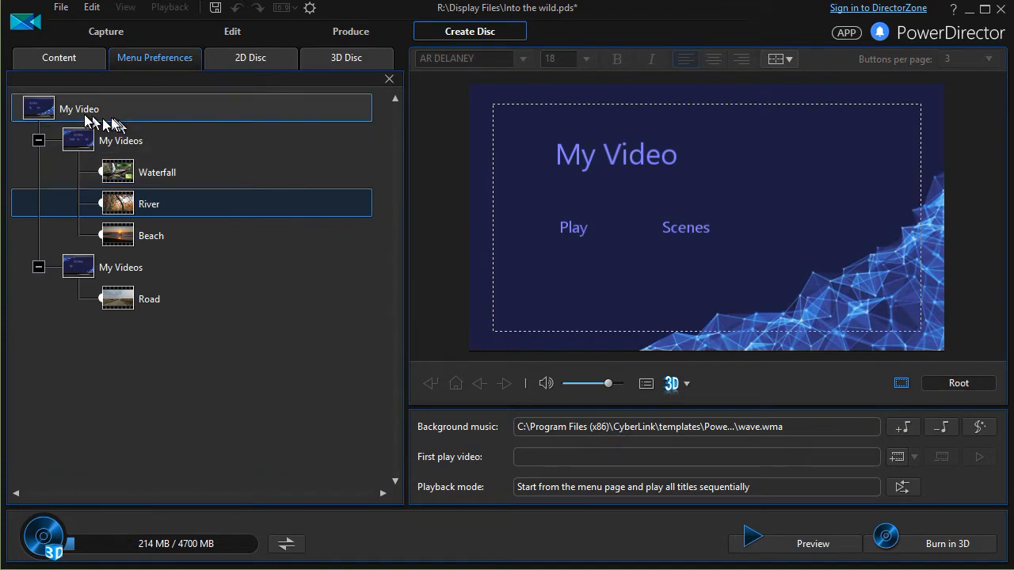
mouse_move(135, 114)
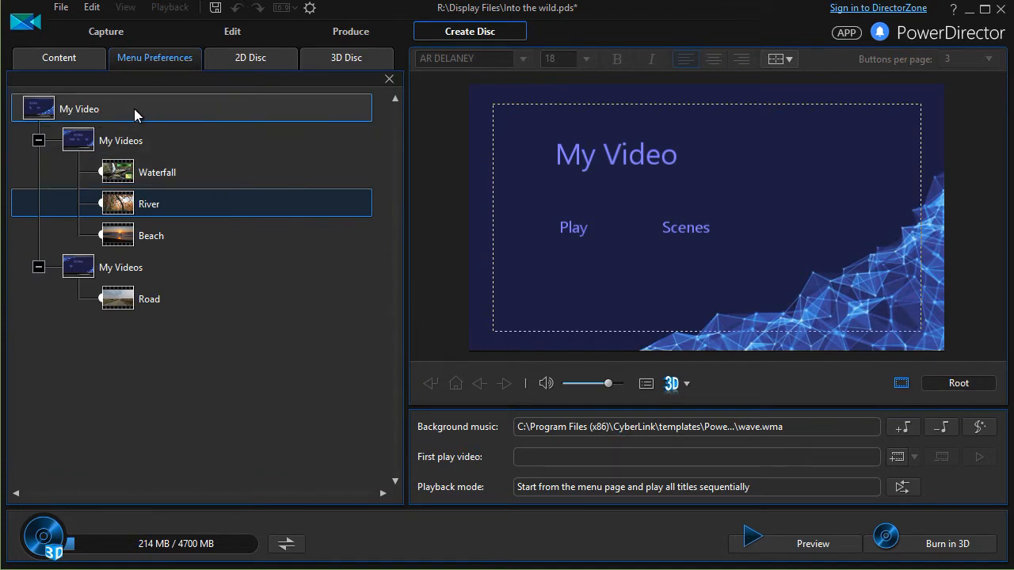
click(121, 266)
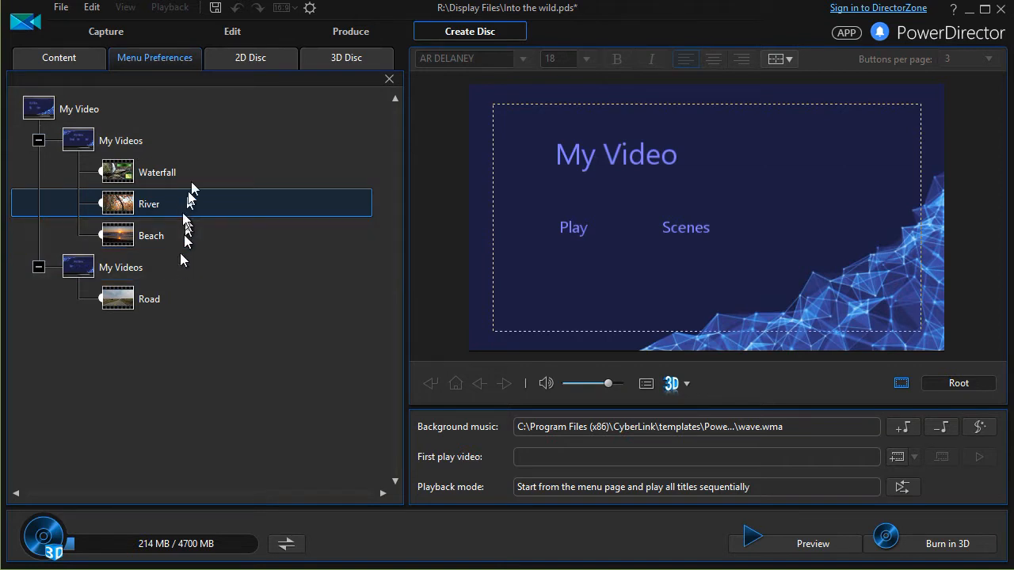
click(157, 171)
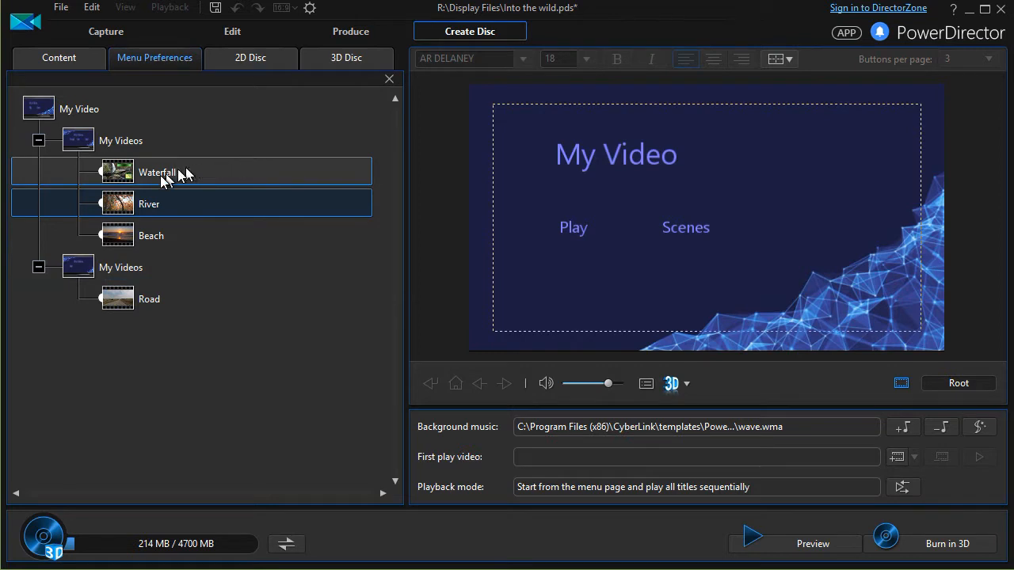
click(79, 108)
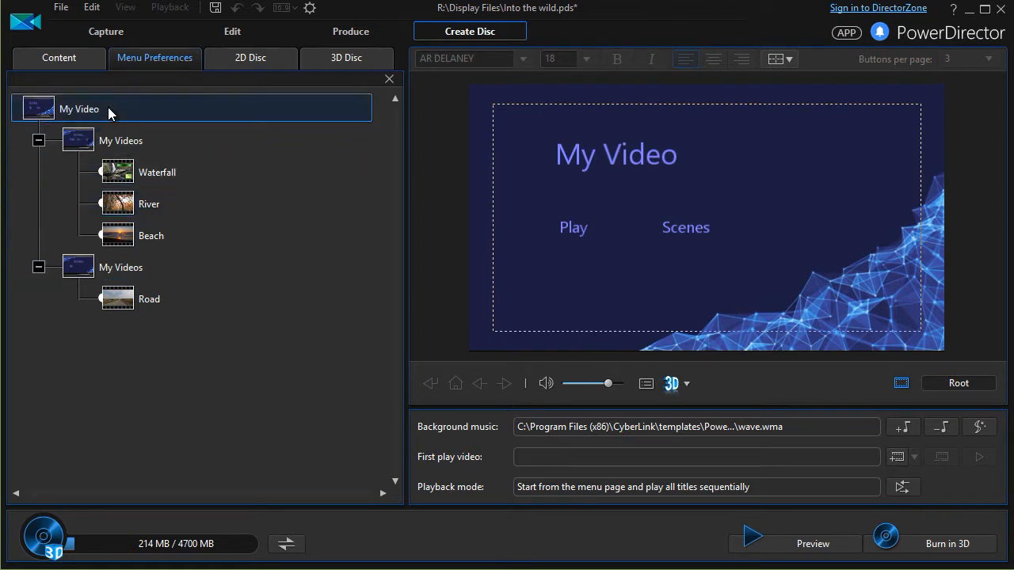
click(156, 171)
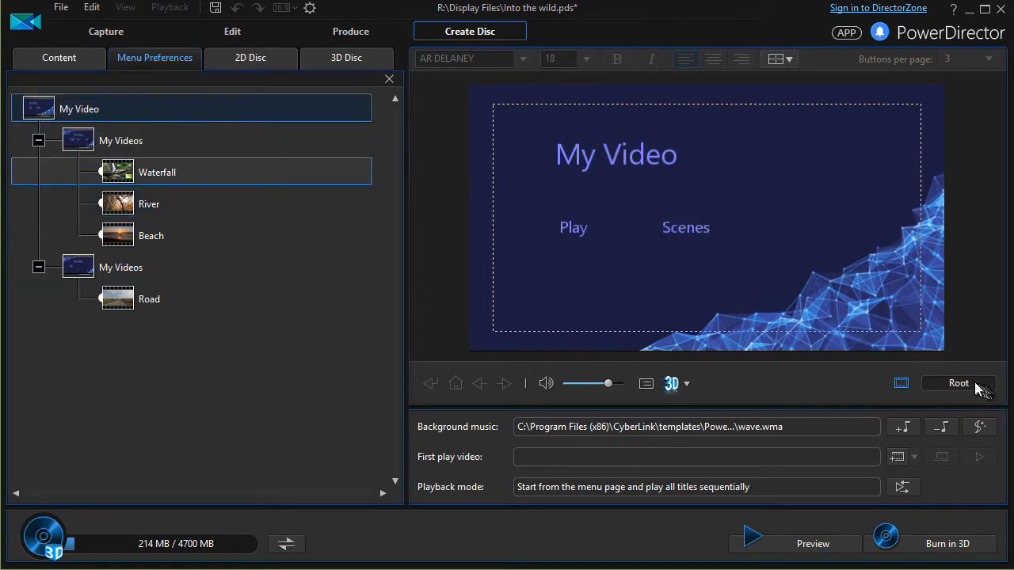
mouse_move(816, 272)
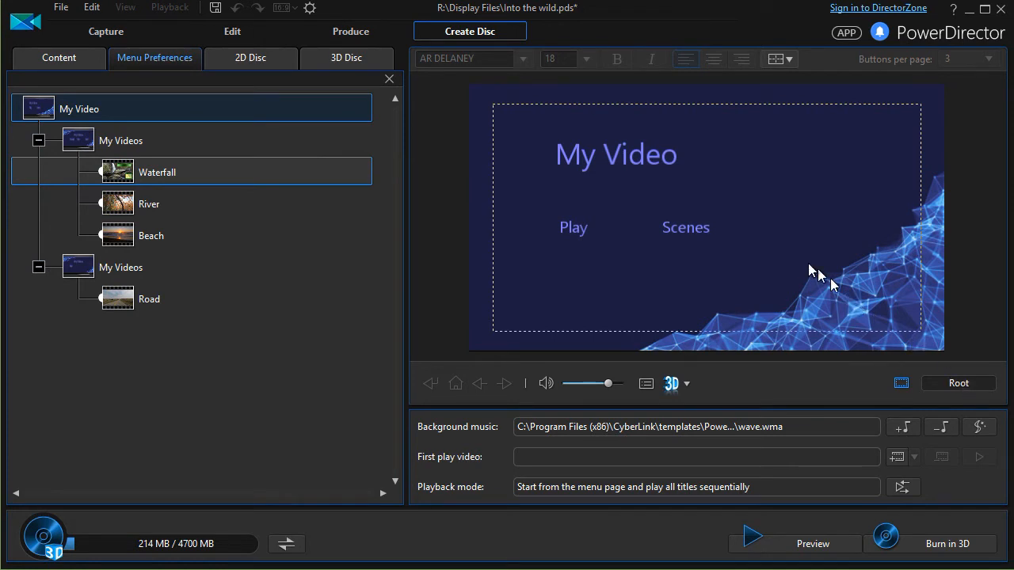
click(121, 139)
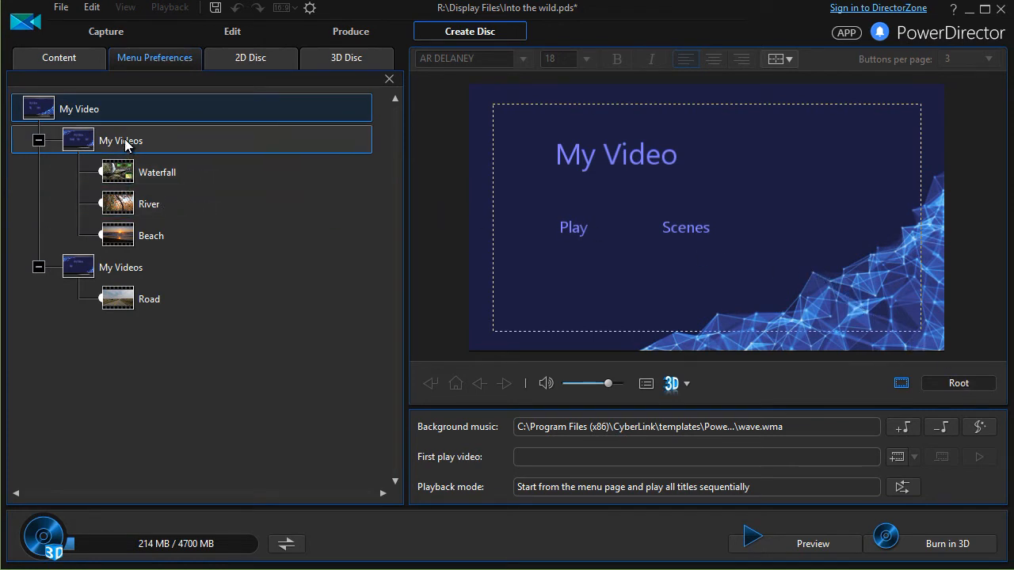
click(157, 171)
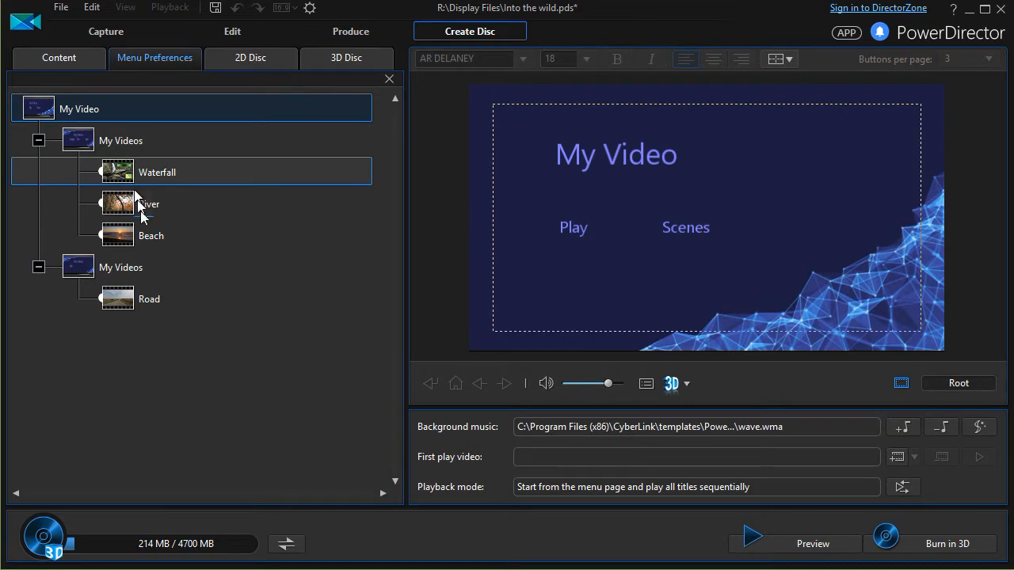
click(120, 139)
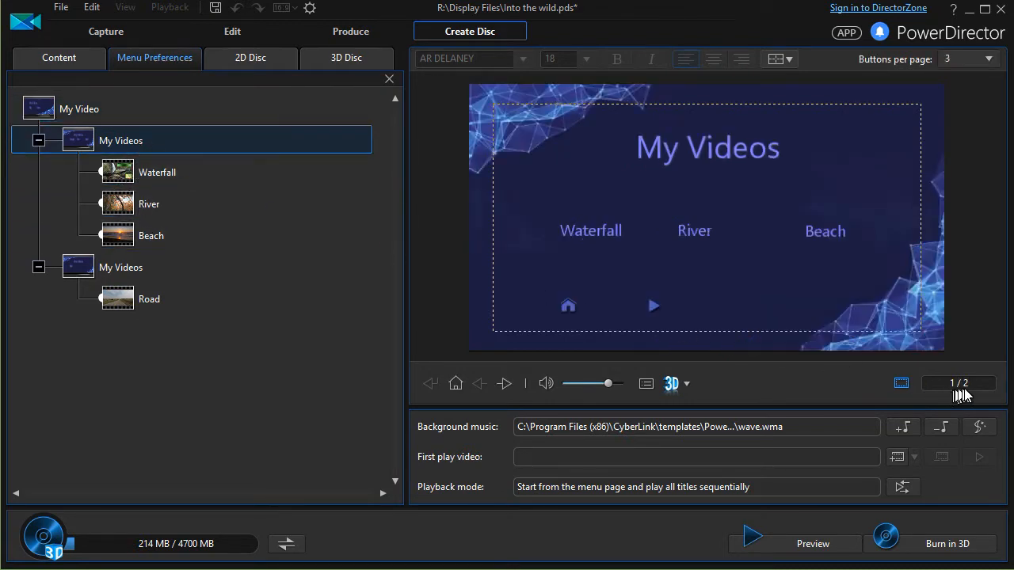
mouse_move(976, 398)
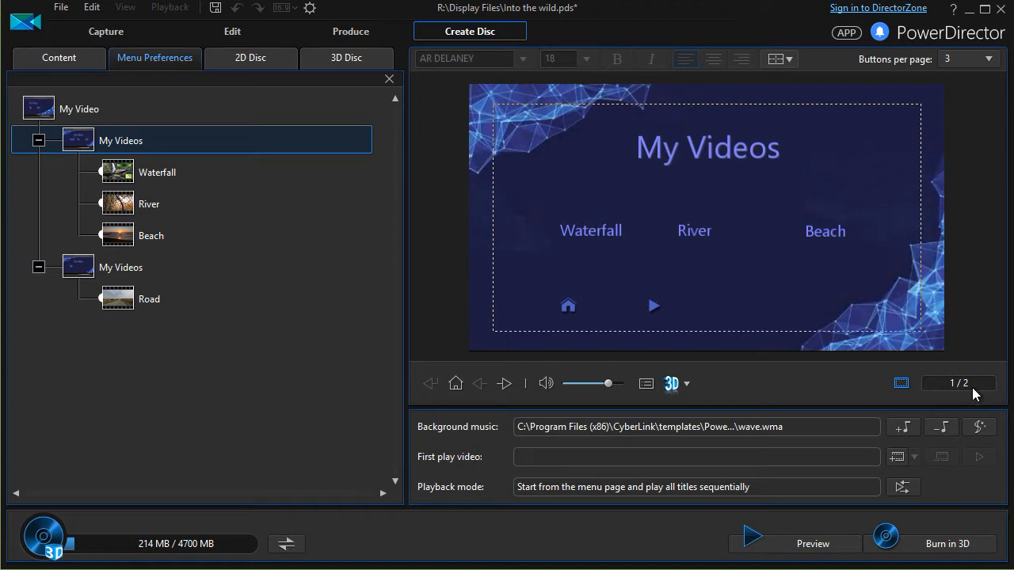
Select the Beach and Road titles and preview the second scenes page listing Road
click(151, 234)
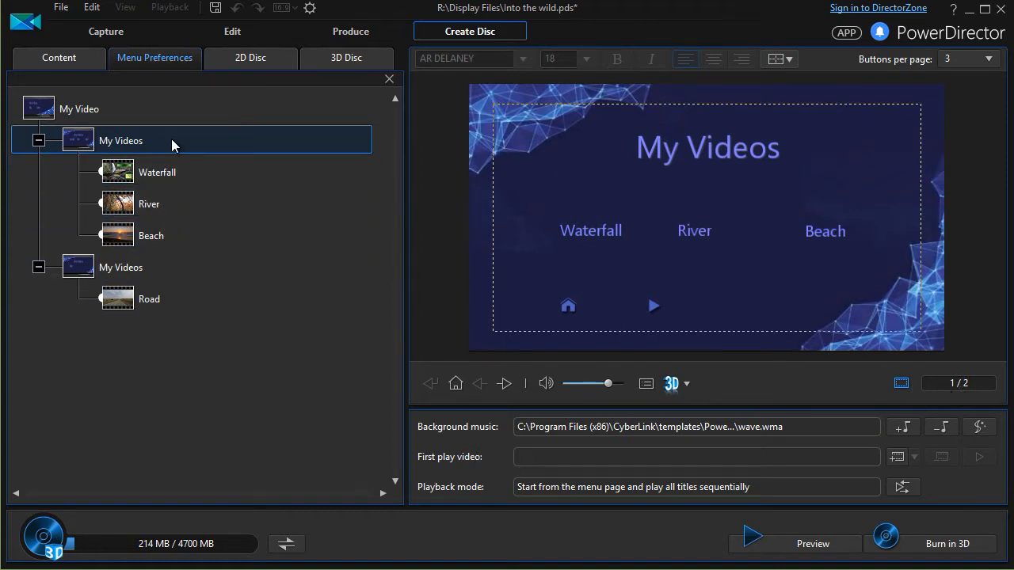
click(151, 235)
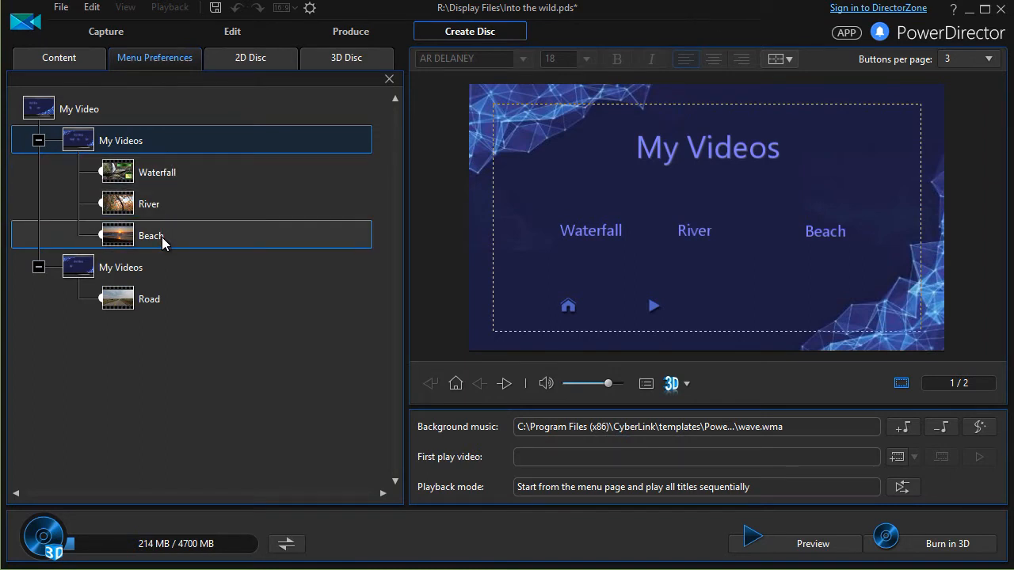
click(148, 298)
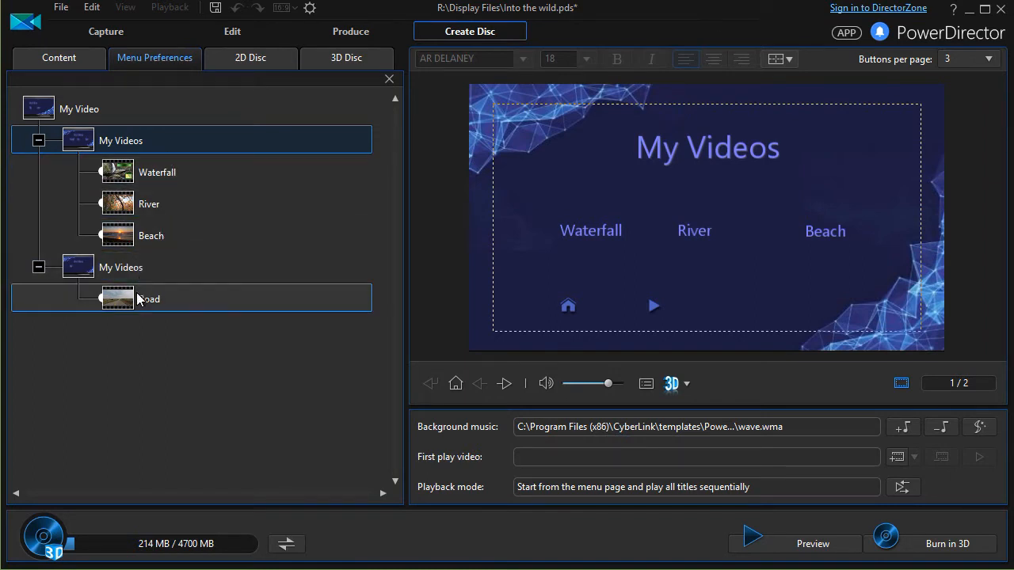
click(120, 267)
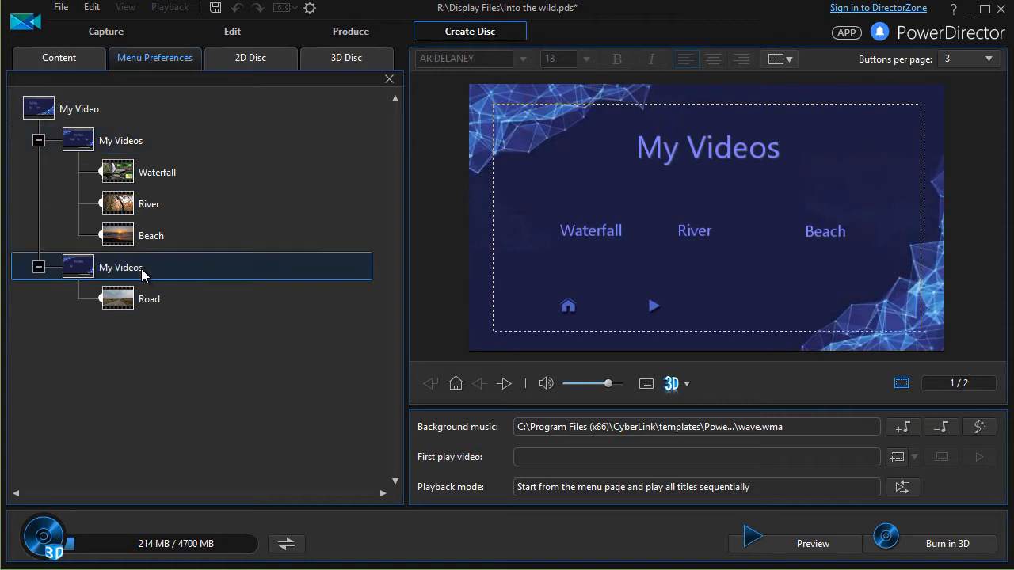
click(504, 384)
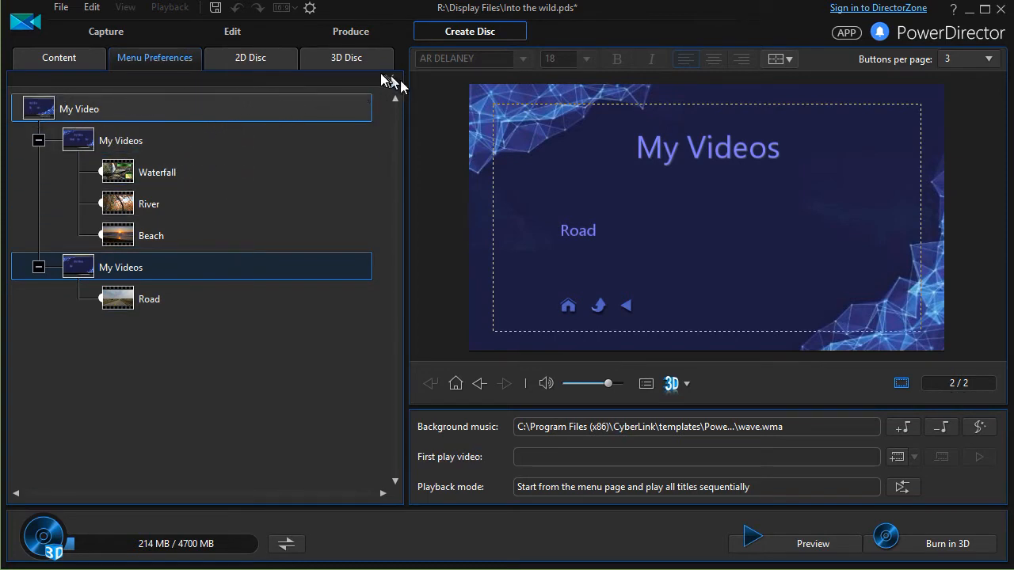
Return to Menu Preferences and navigate the preview back to the root 'My Video' page
click(156, 57)
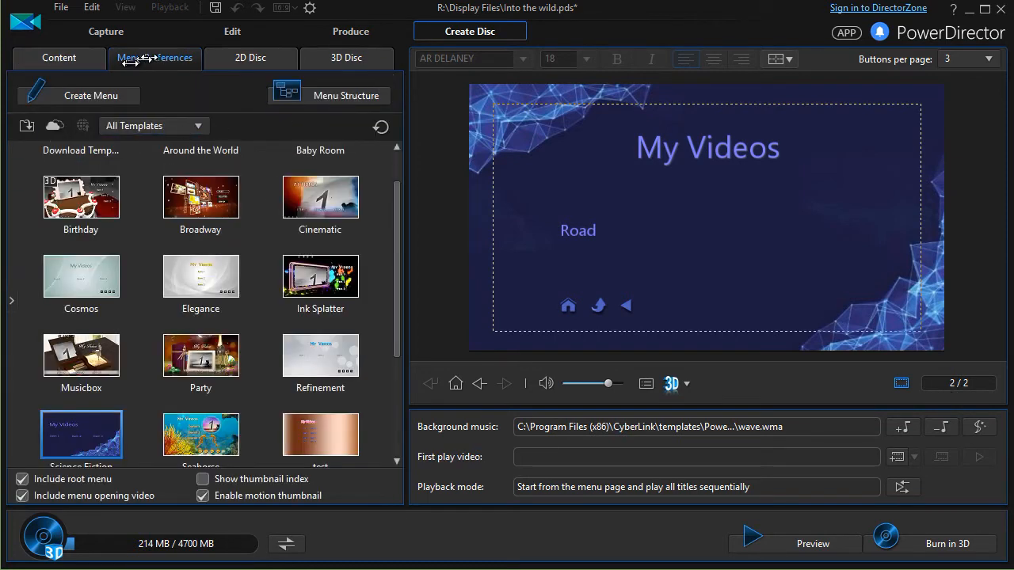
mouse_move(173, 86)
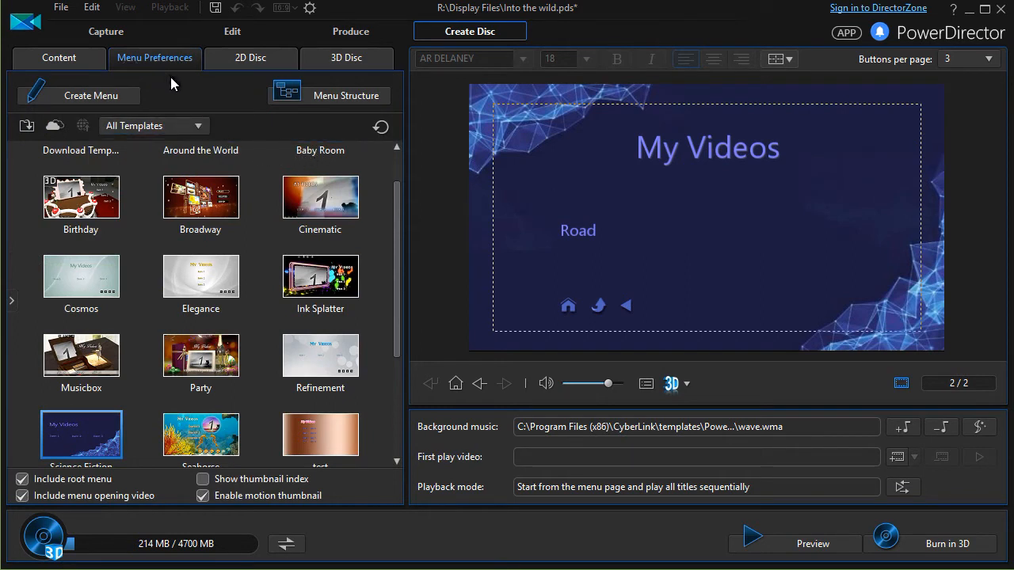
mouse_move(380, 125)
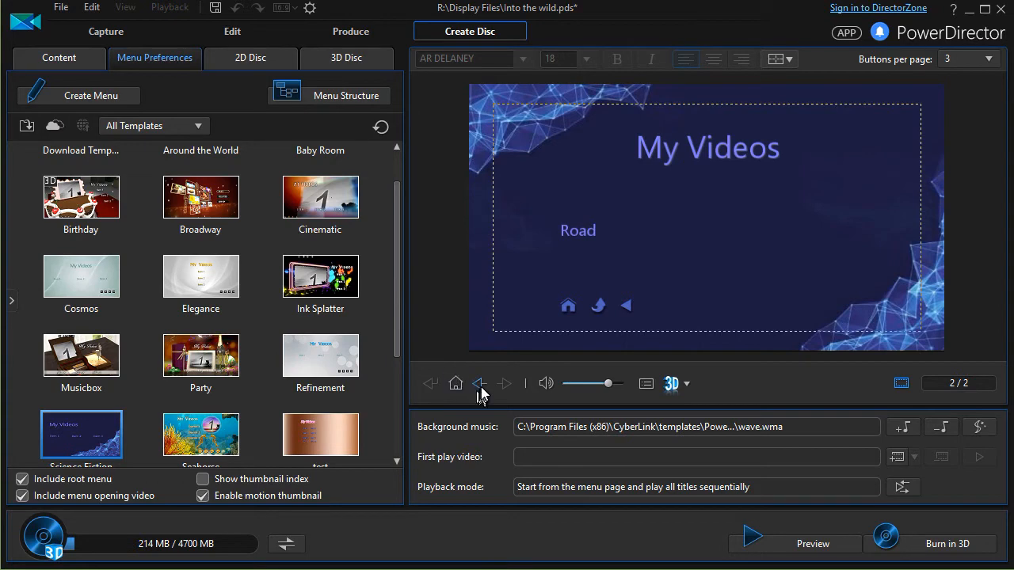
click(457, 384)
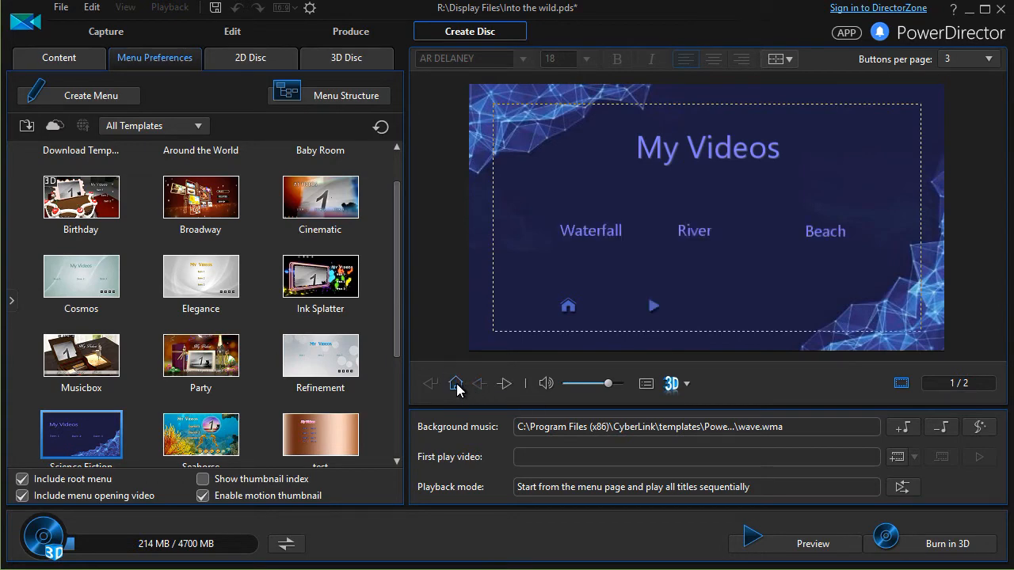
click(457, 384)
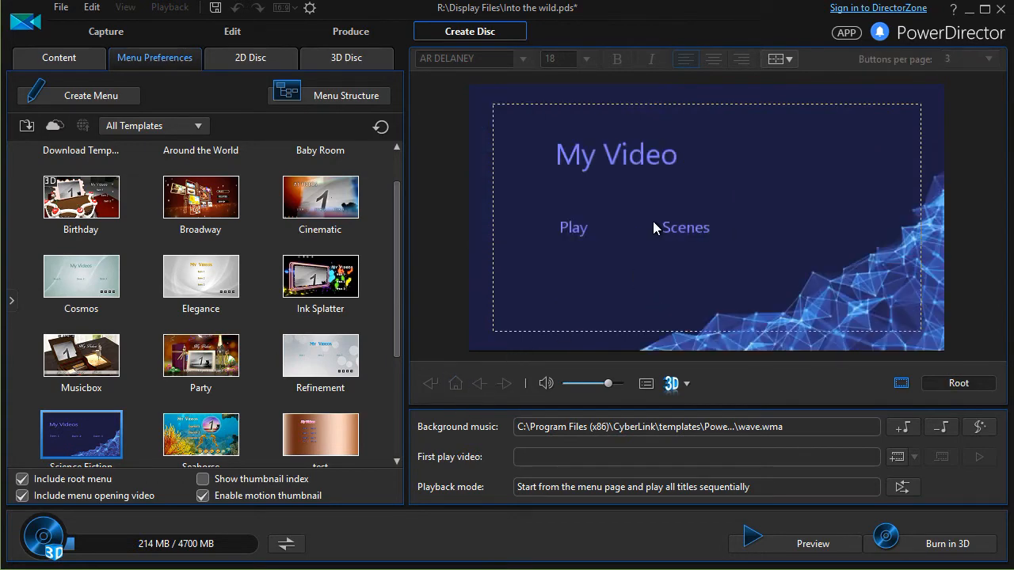
Give the 'My Video' title the Segoe UI Semibold font, bold and left alignment
click(617, 155)
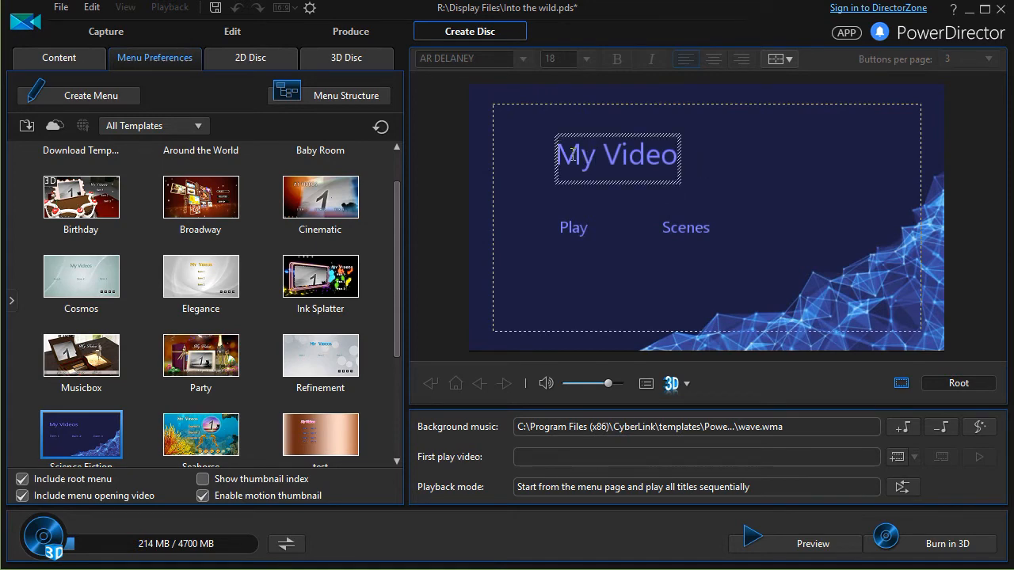
mouse_move(552, 141)
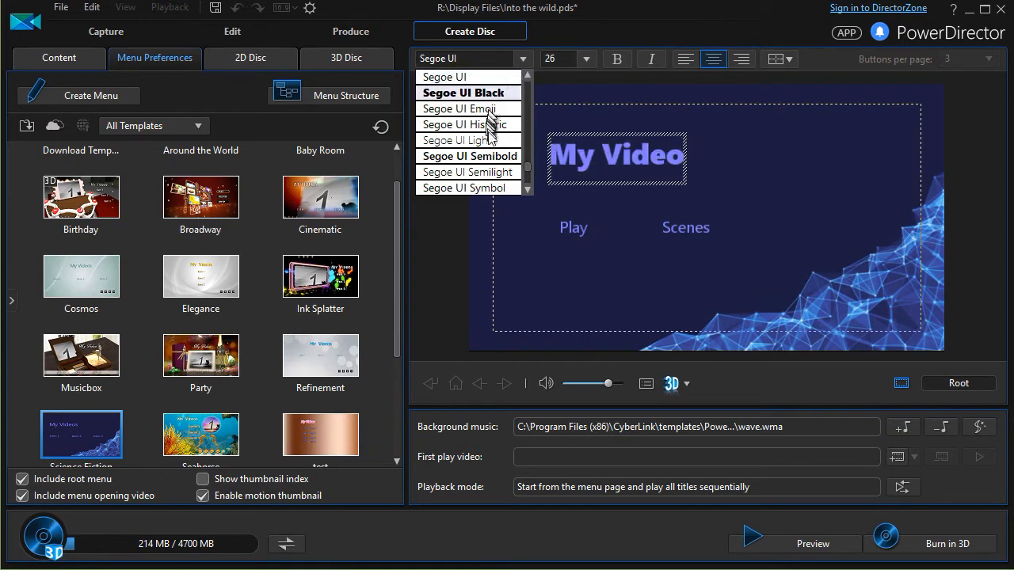
click(467, 156)
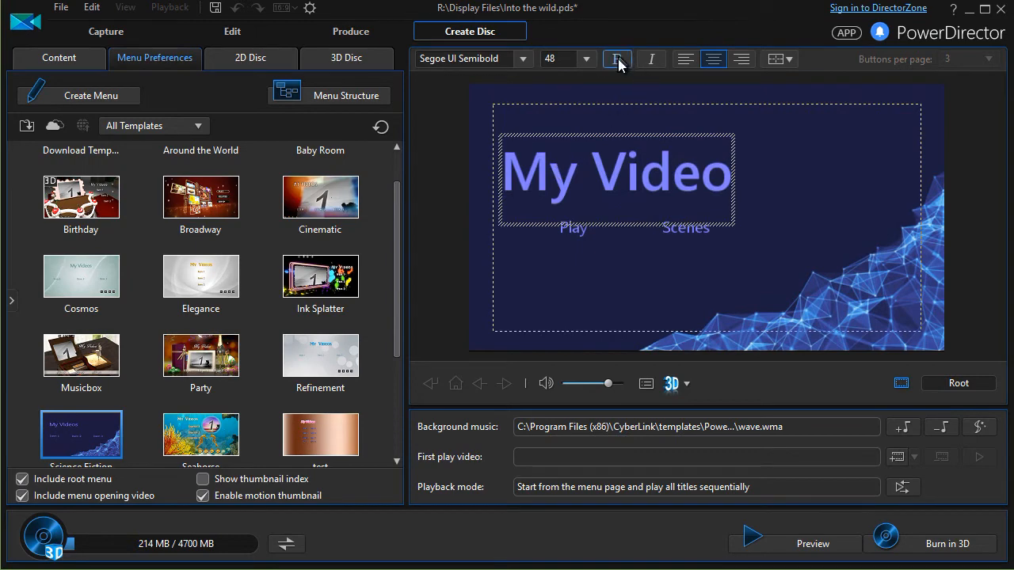
click(616, 58)
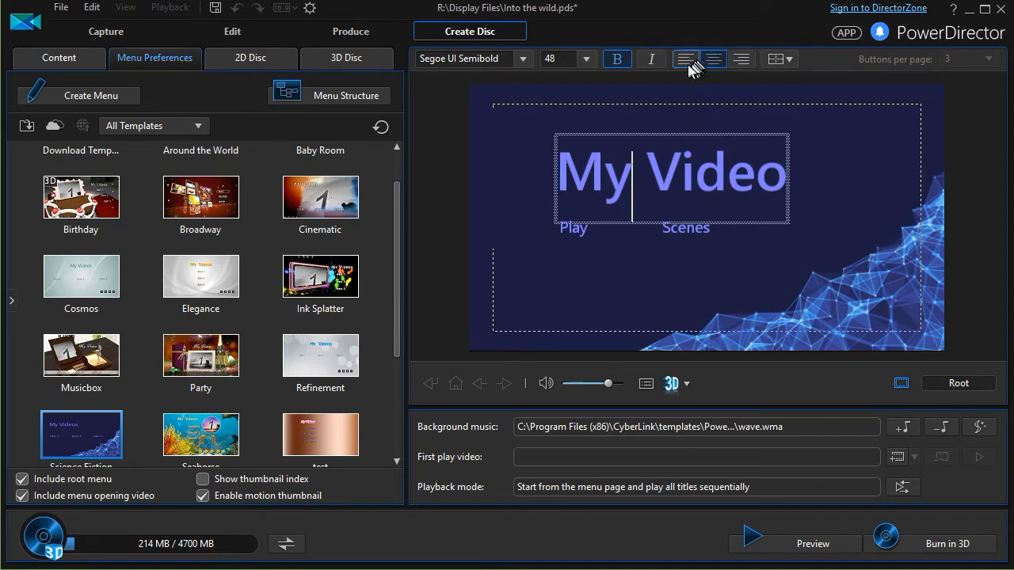
click(684, 59)
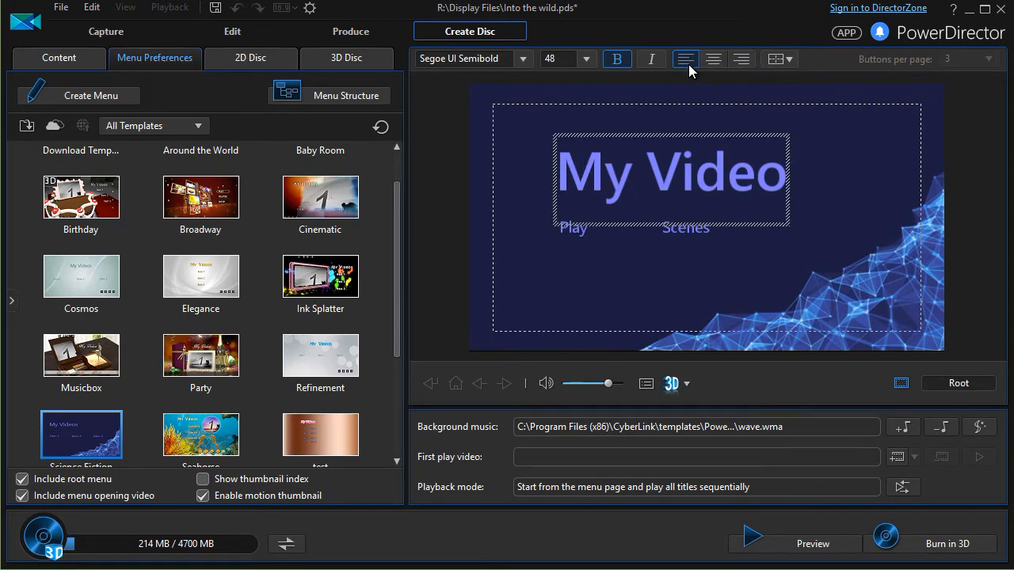
click(714, 58)
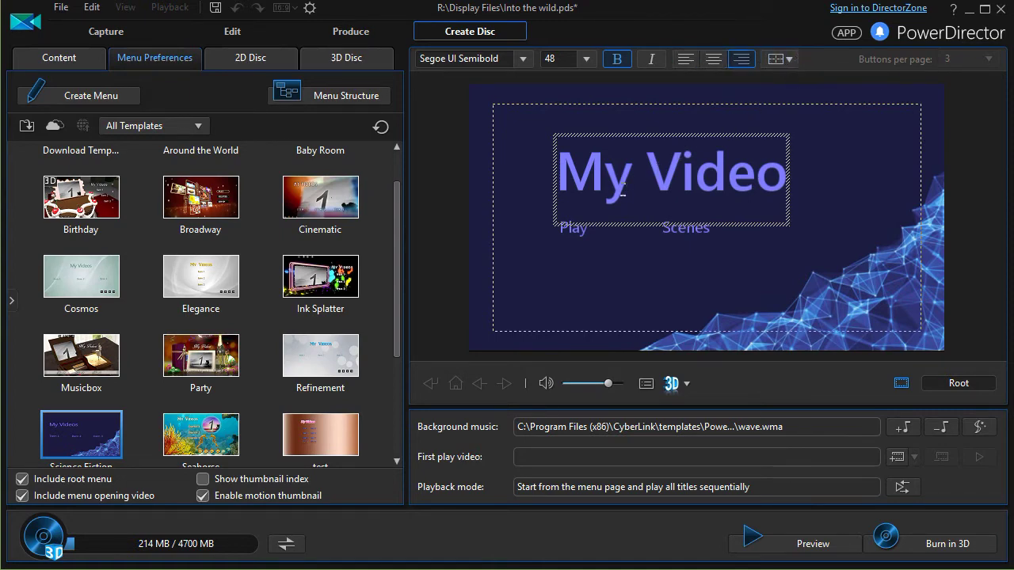
Edit the title text again and make it bold italic
double_click(599, 173)
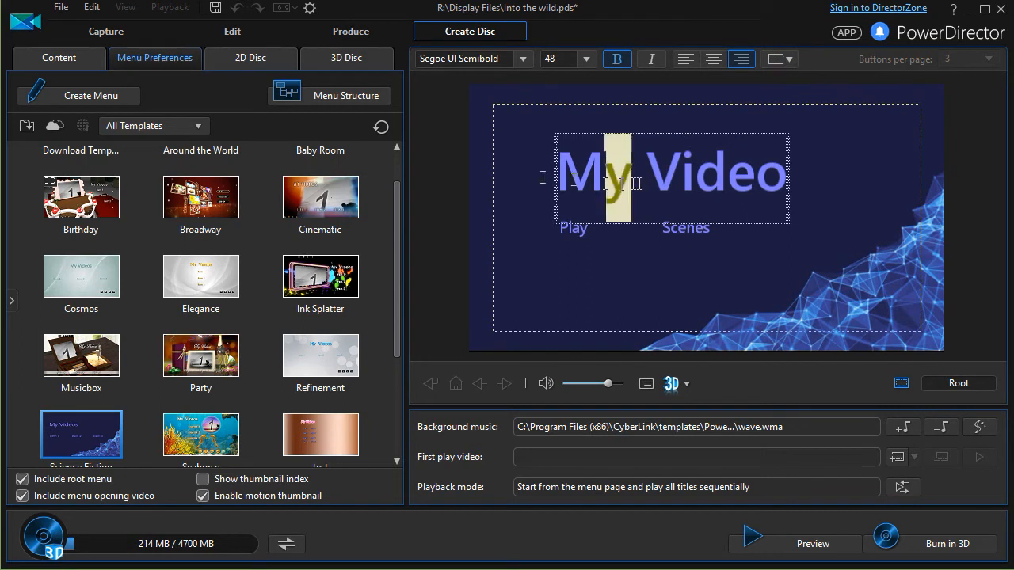
click(618, 59)
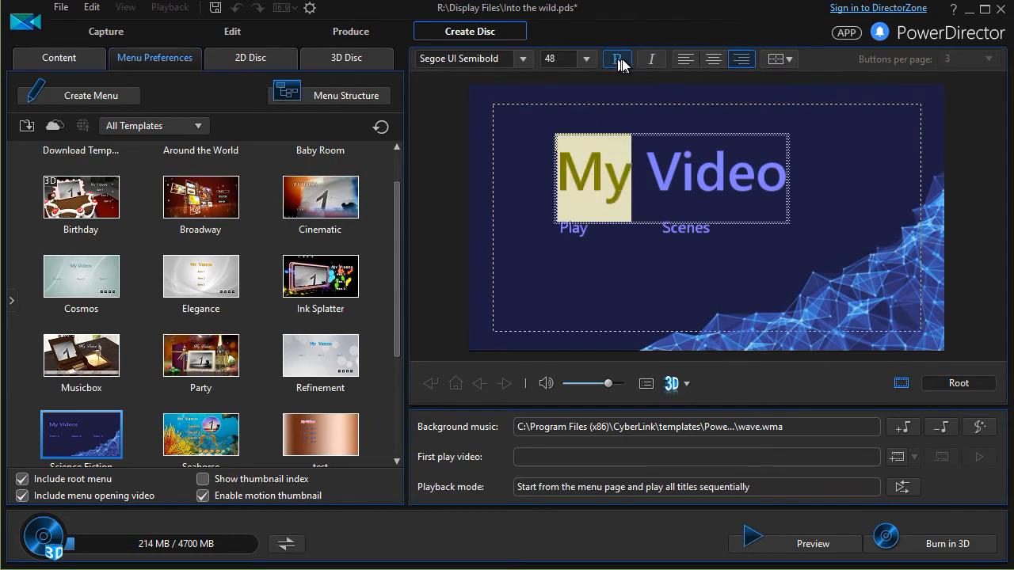
click(653, 59)
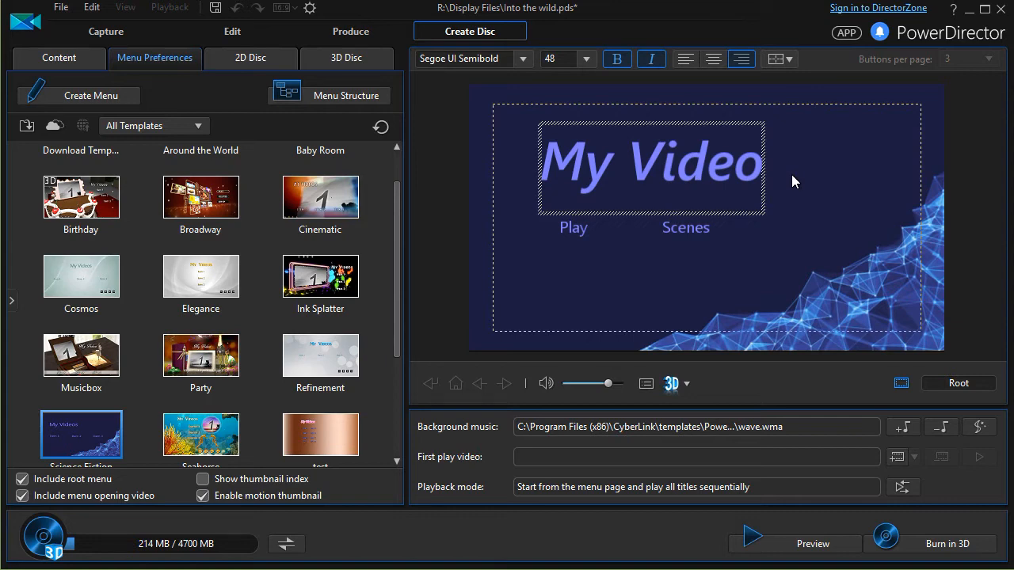
mouse_move(484, 97)
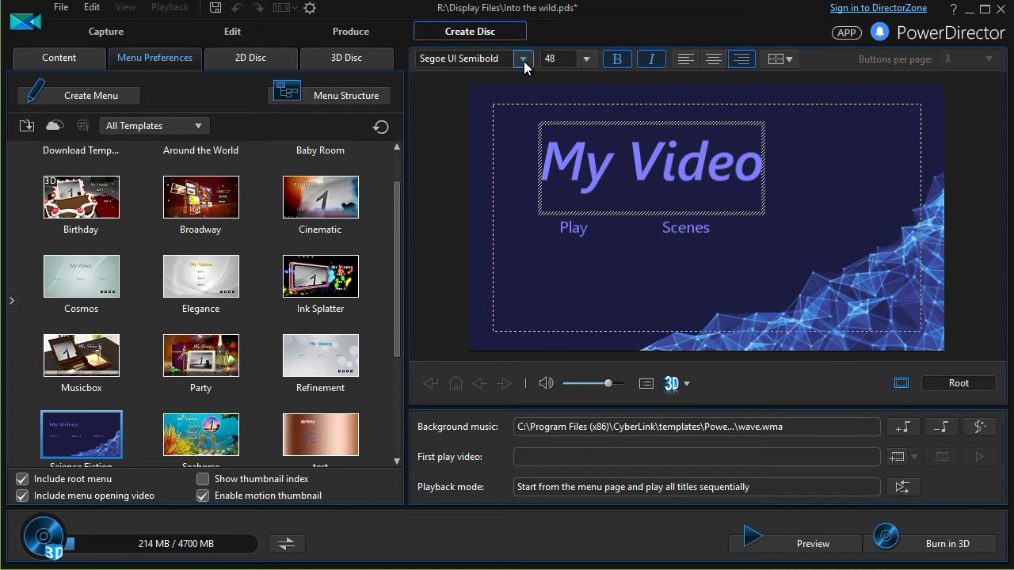
Set the title to the Freehand521 BT script font and relabel Play as 'Play Movie'
click(523, 59)
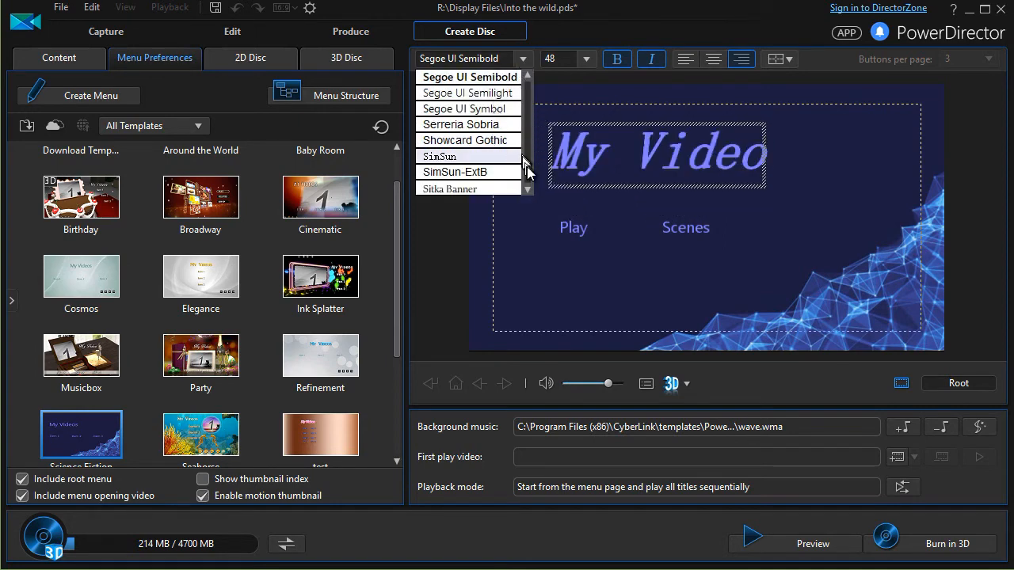
scroll(down, 3)
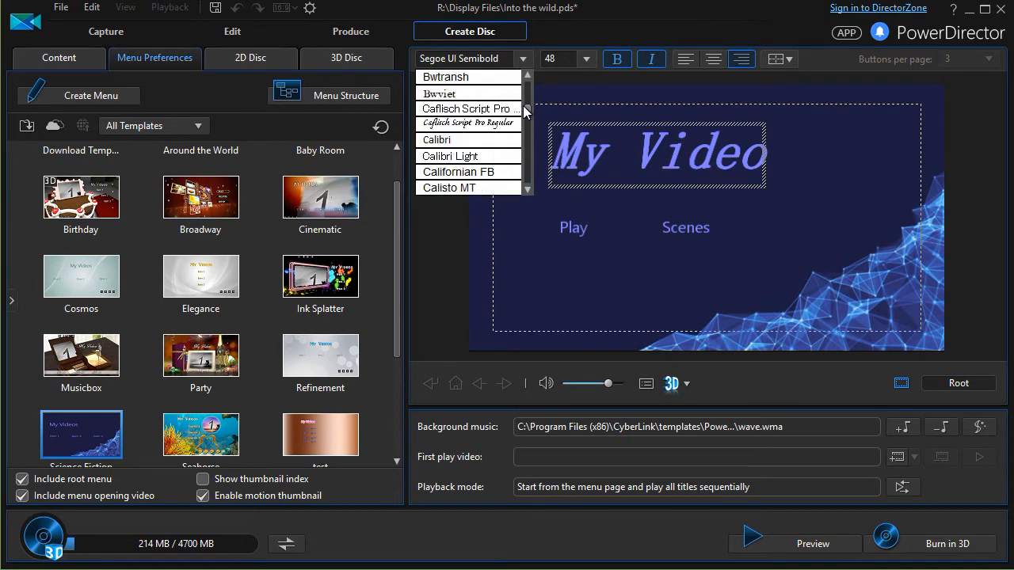
scroll(down, 3)
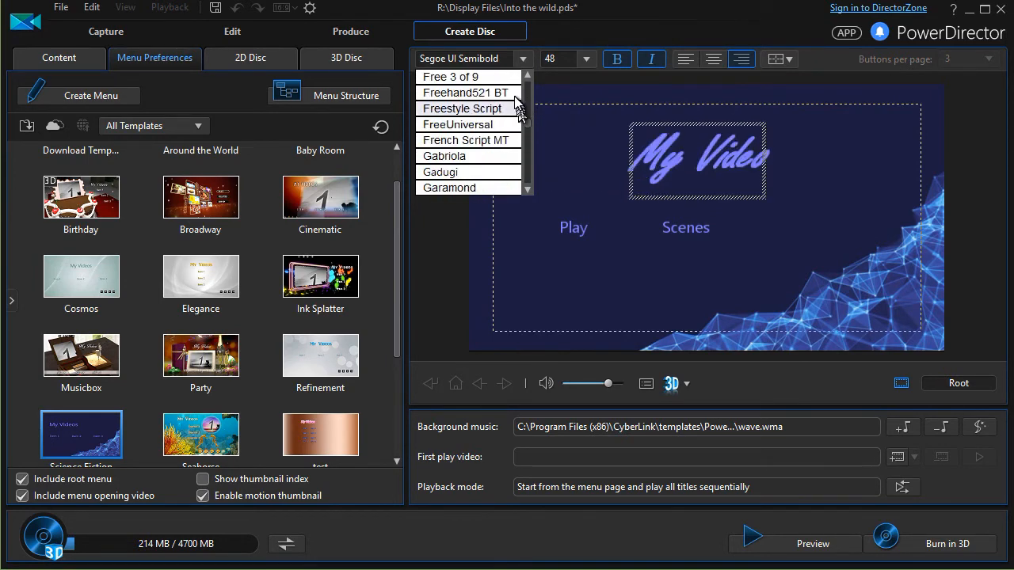
click(468, 92)
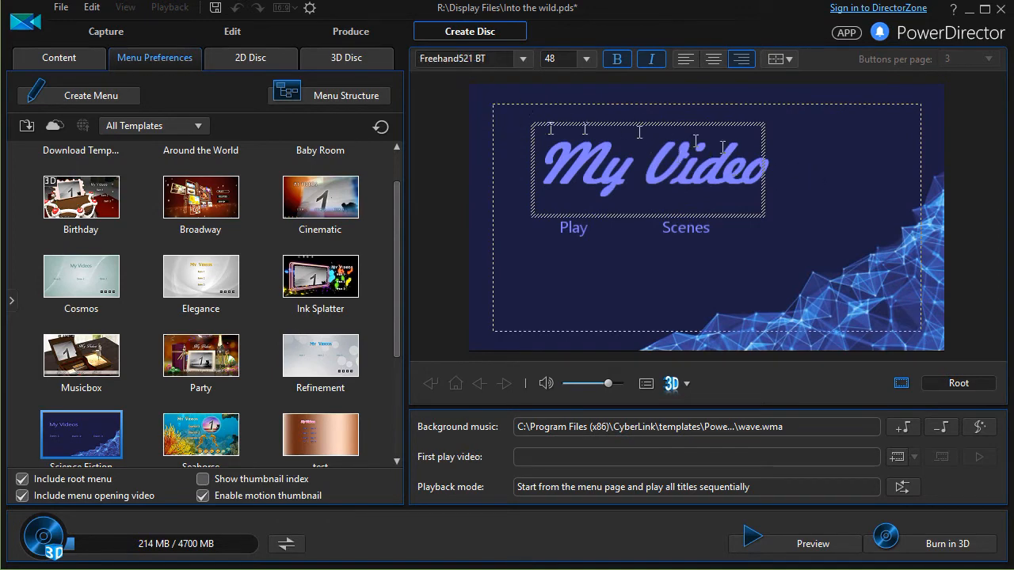
click(574, 228)
text( Movie)
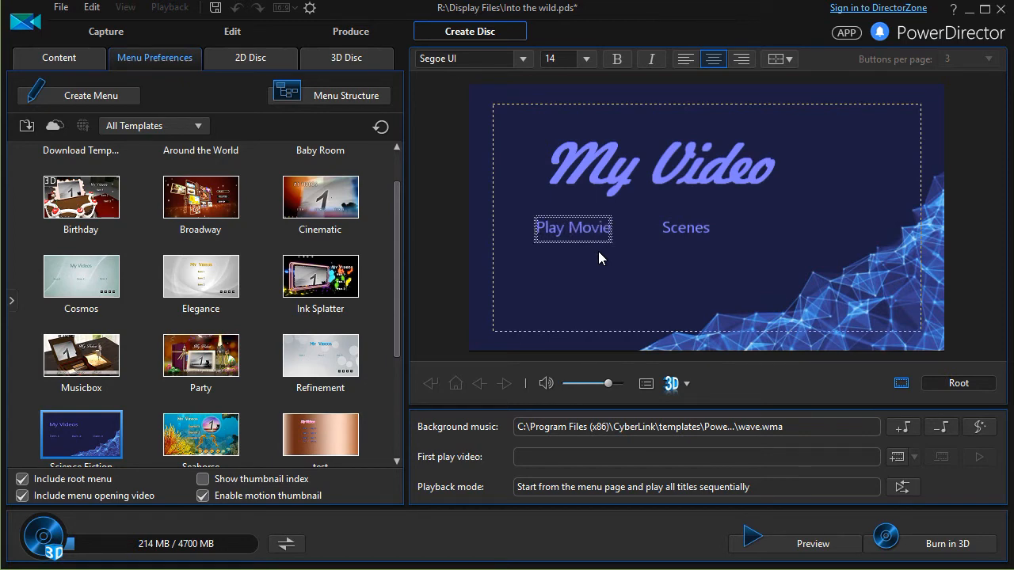
Move the Play Movie button lower left and change the title to 'Hot Movie'
click(684, 228)
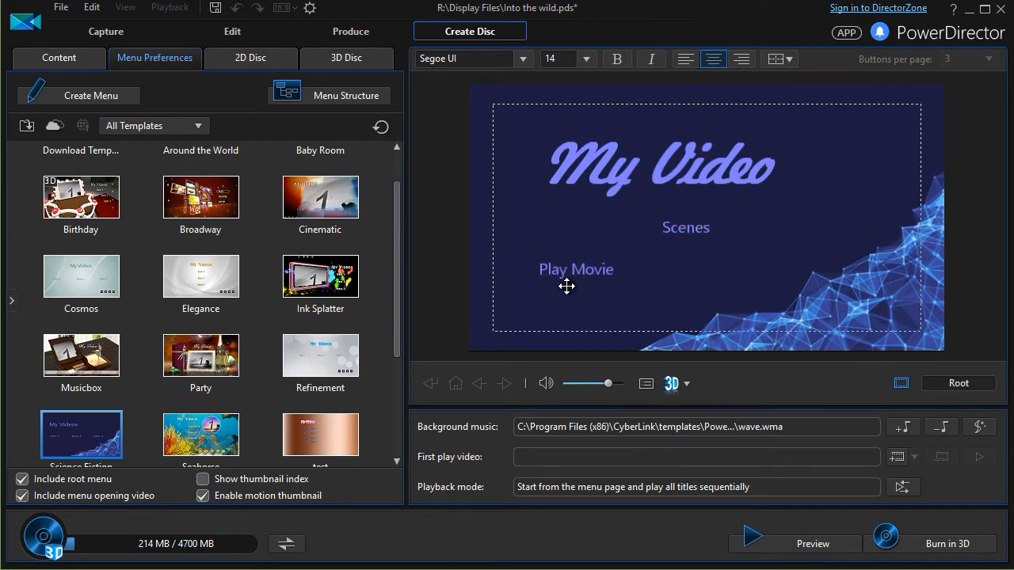
click(577, 269)
text(Hot Movie)
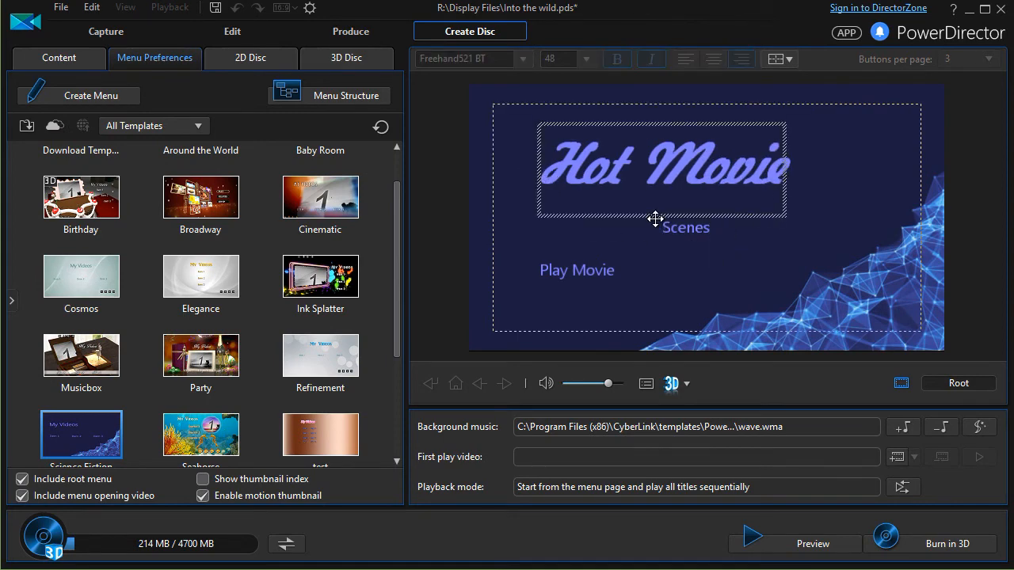
mouse_move(371, 105)
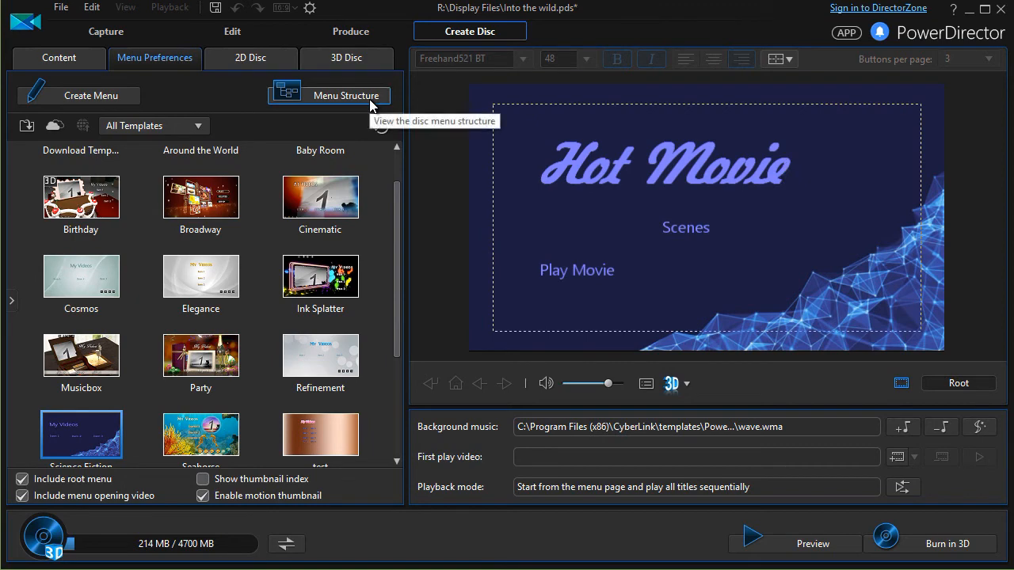
mouse_move(336, 99)
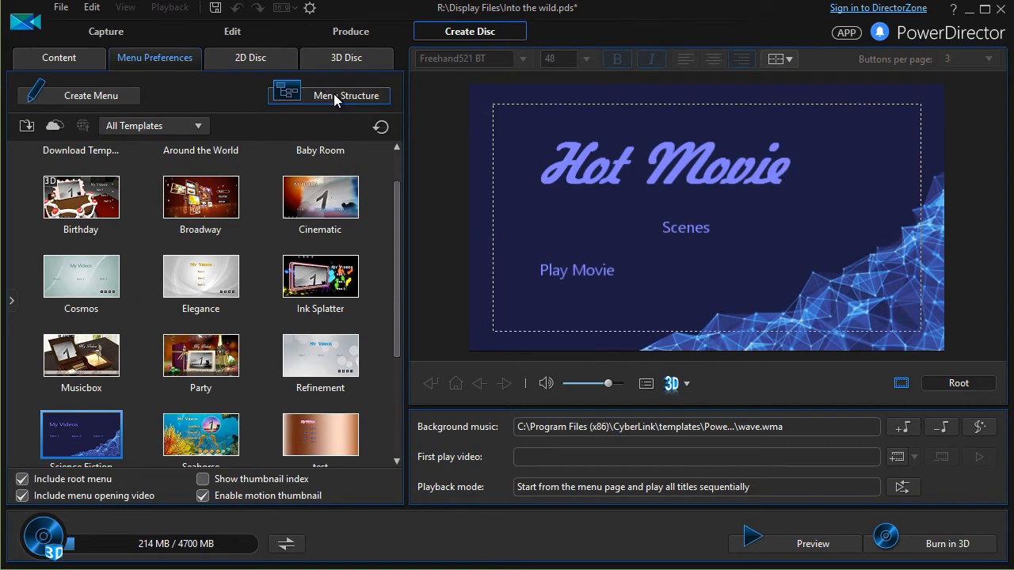
In Menu Structure, rename the first My Videos chapter page to 'Hot Movie 1'
click(327, 95)
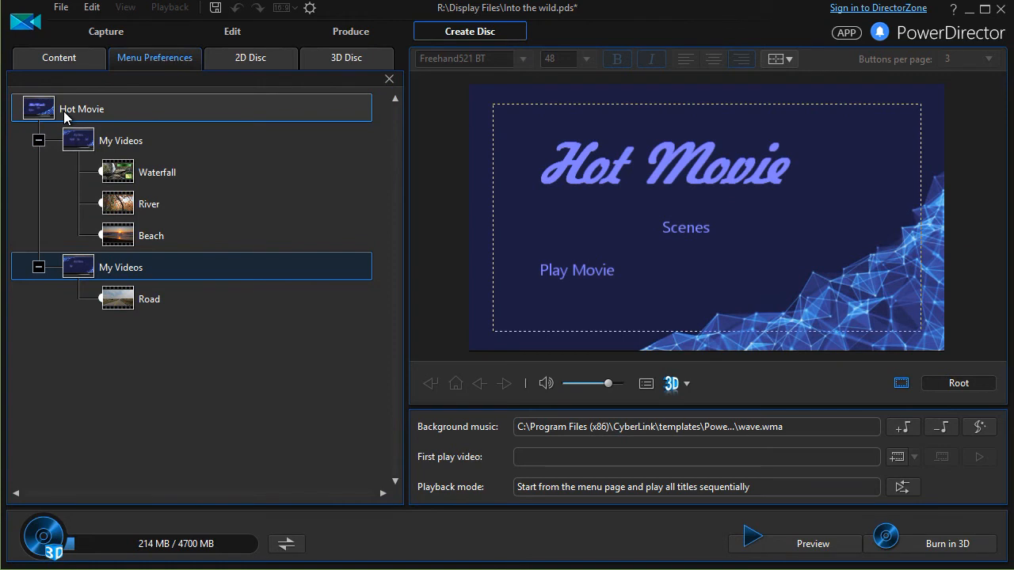
click(121, 140)
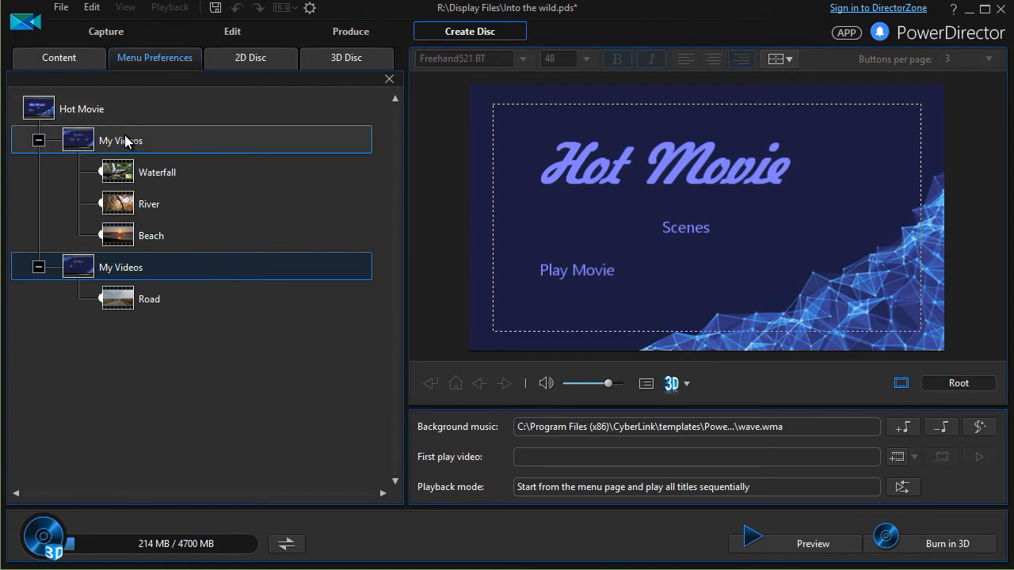
mouse_move(114, 155)
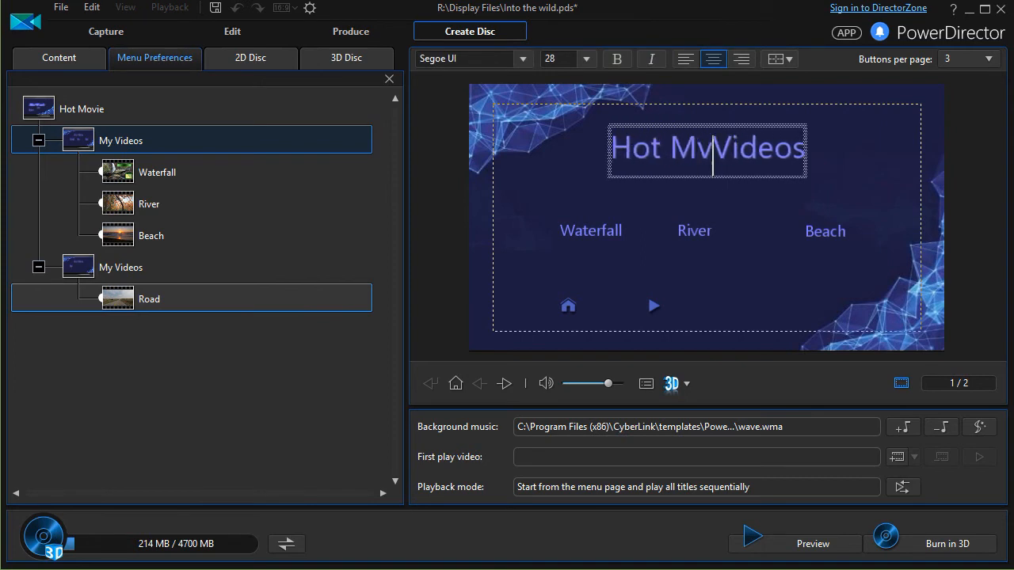
text(Movie)
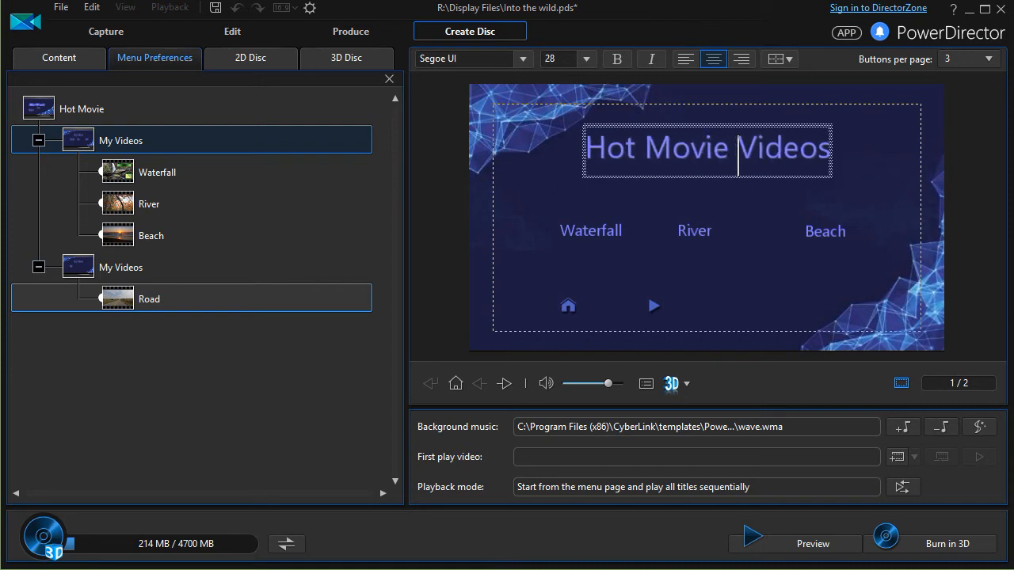
text(Hot Movie 1)
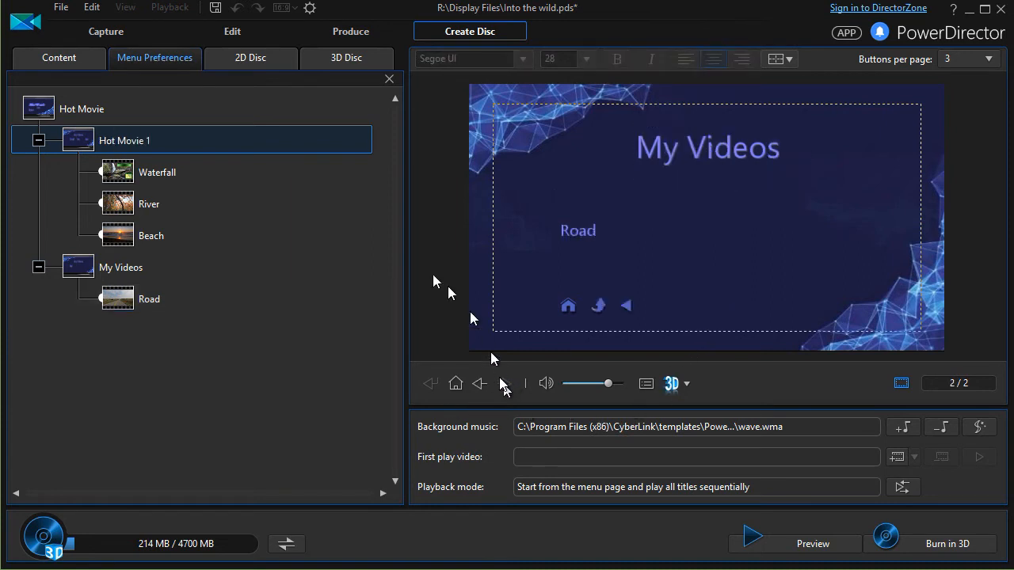
Review the Hot Movie 1 page and Waterfall title, then return the preview to the root 'Hot Movie' menu
click(121, 266)
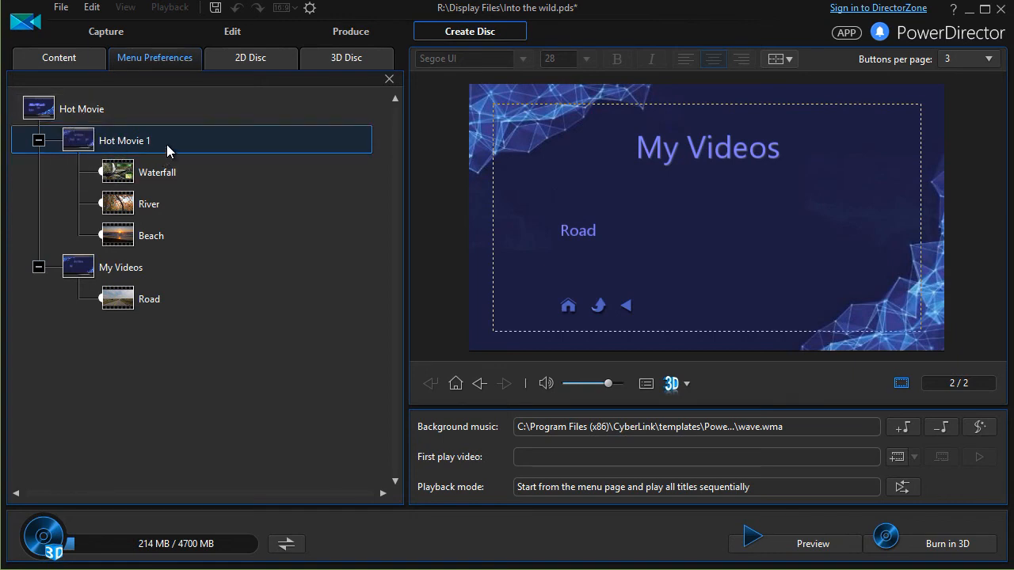
click(157, 171)
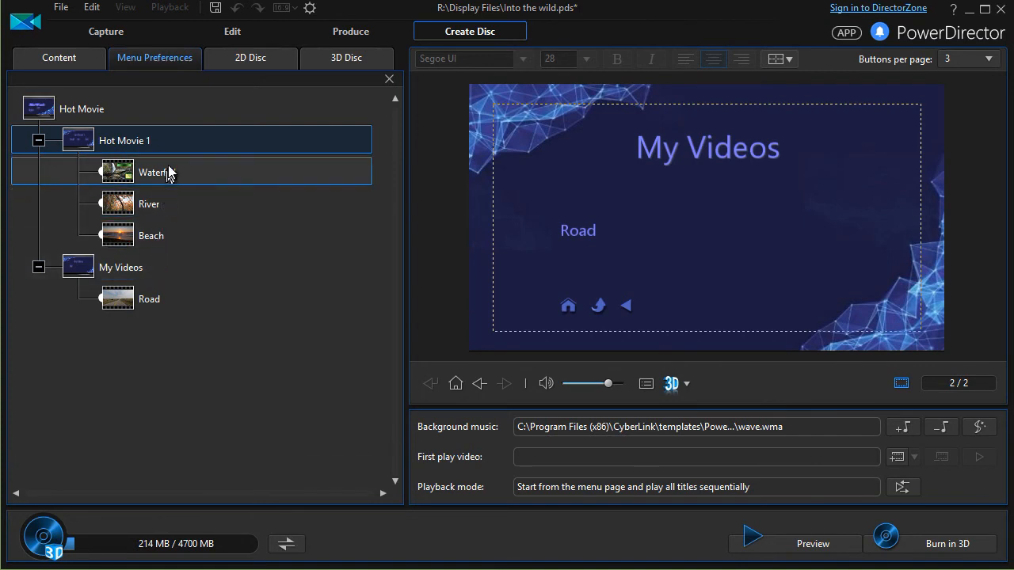
mouse_move(173, 180)
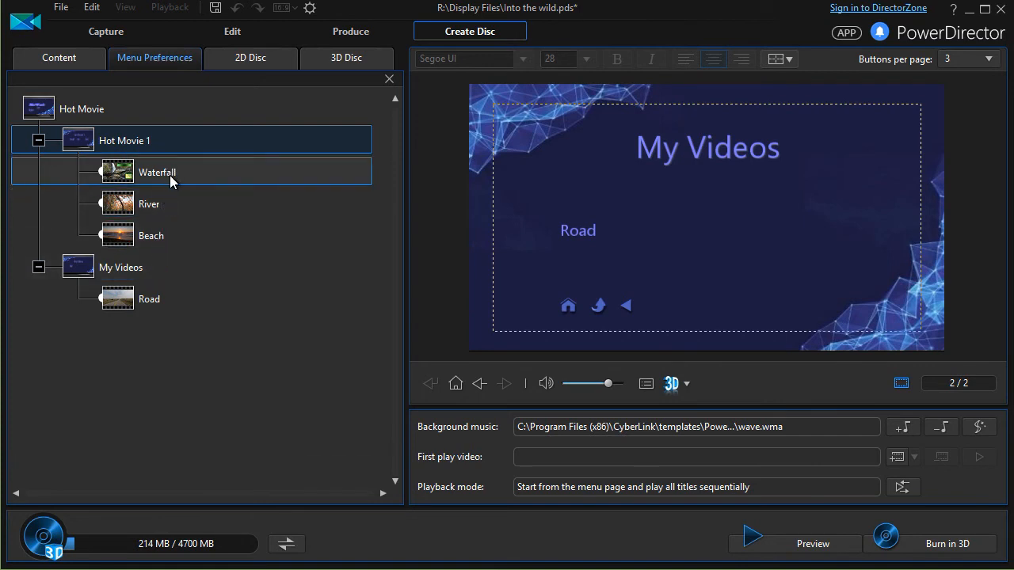
click(174, 140)
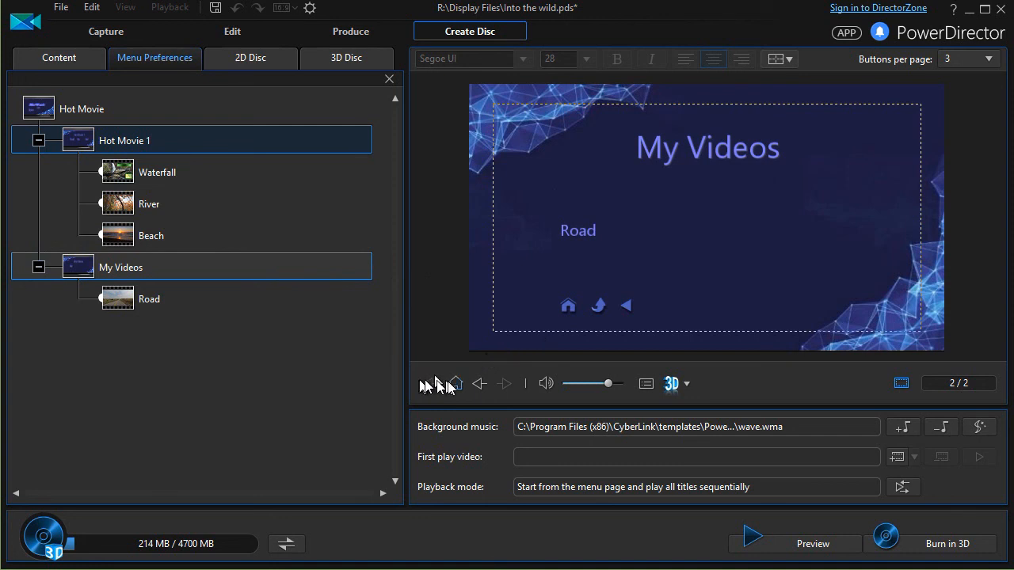
click(479, 384)
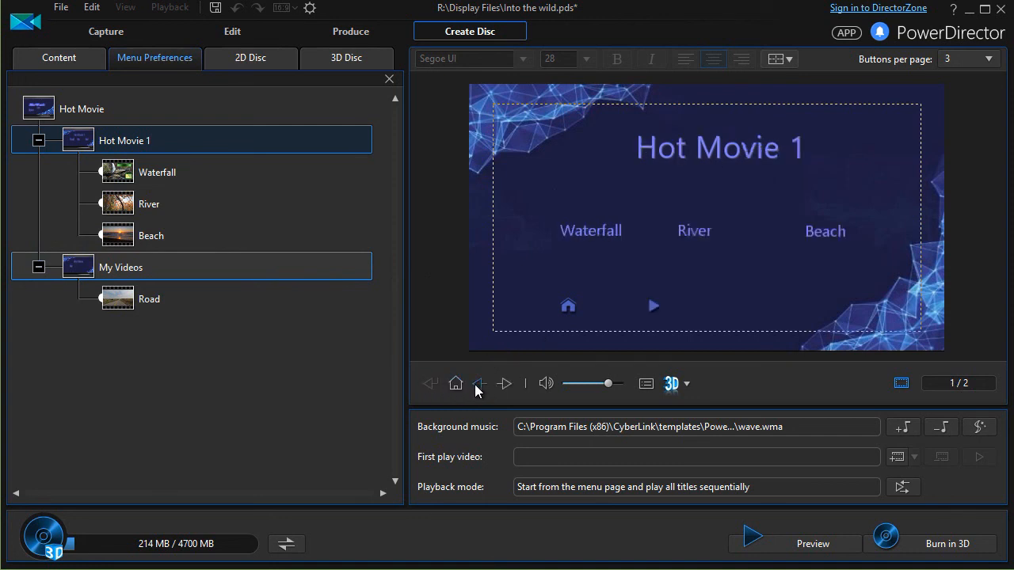
mouse_move(456, 385)
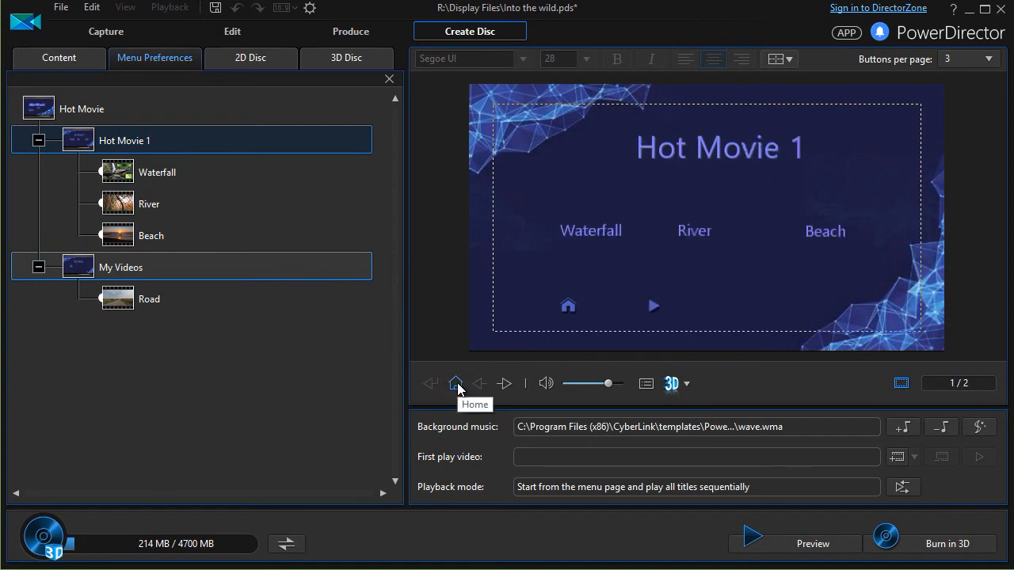
click(719, 147)
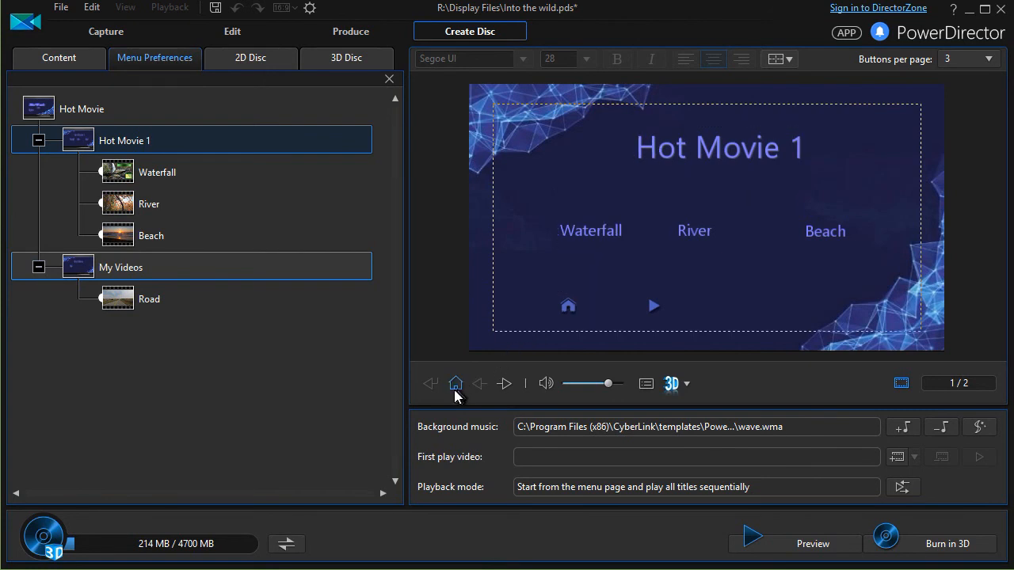
click(457, 384)
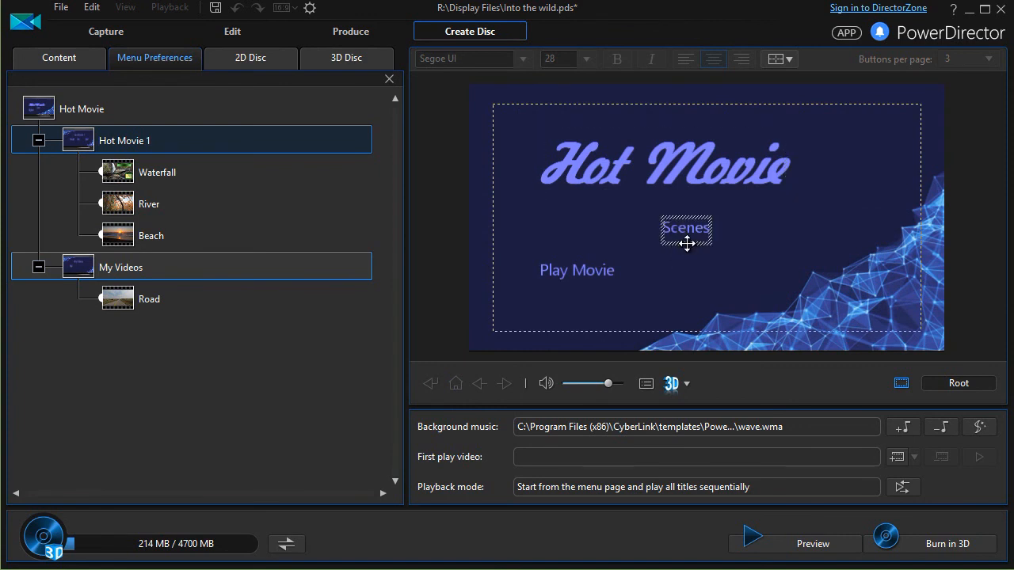
Move the Scenes button to the lower right, level with Play Movie
drag(686, 230, 710, 271)
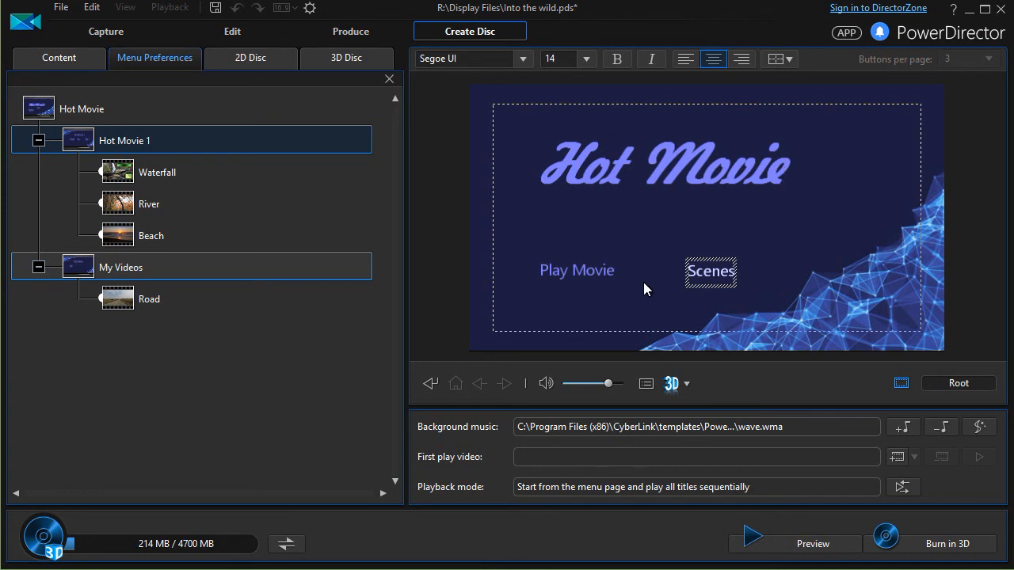
mouse_move(634, 309)
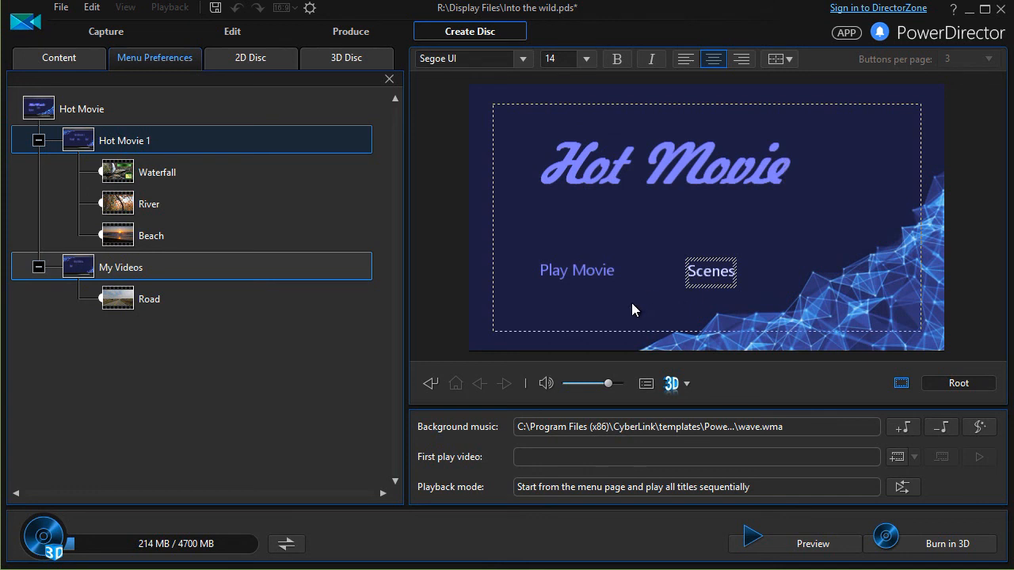